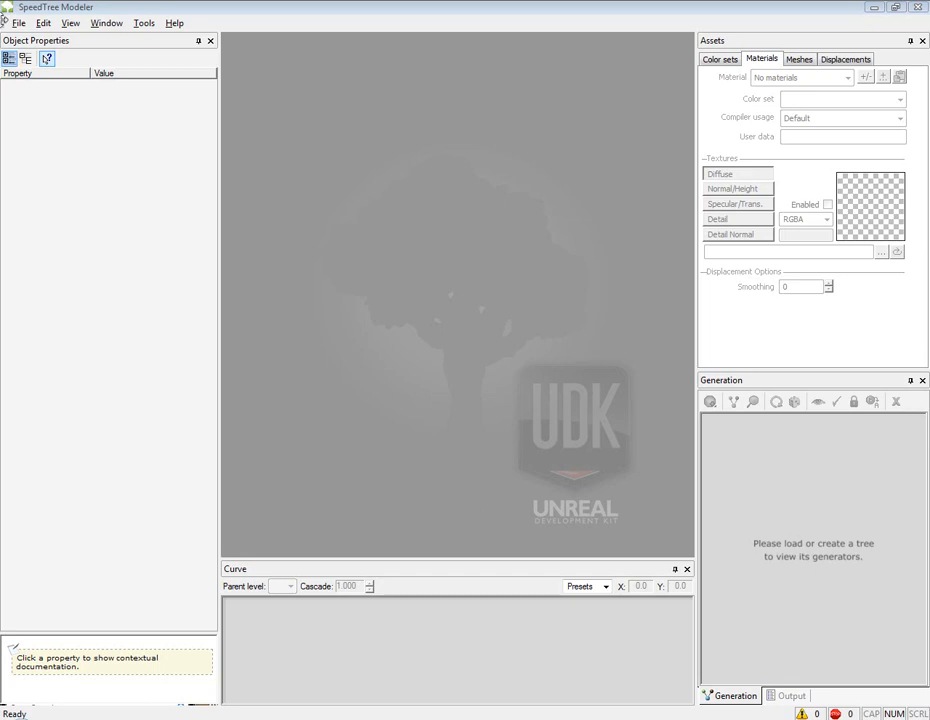
# - Start a new SpeedTree document from the File menu, leaving only the root Tree
pyautogui.click(18, 23)
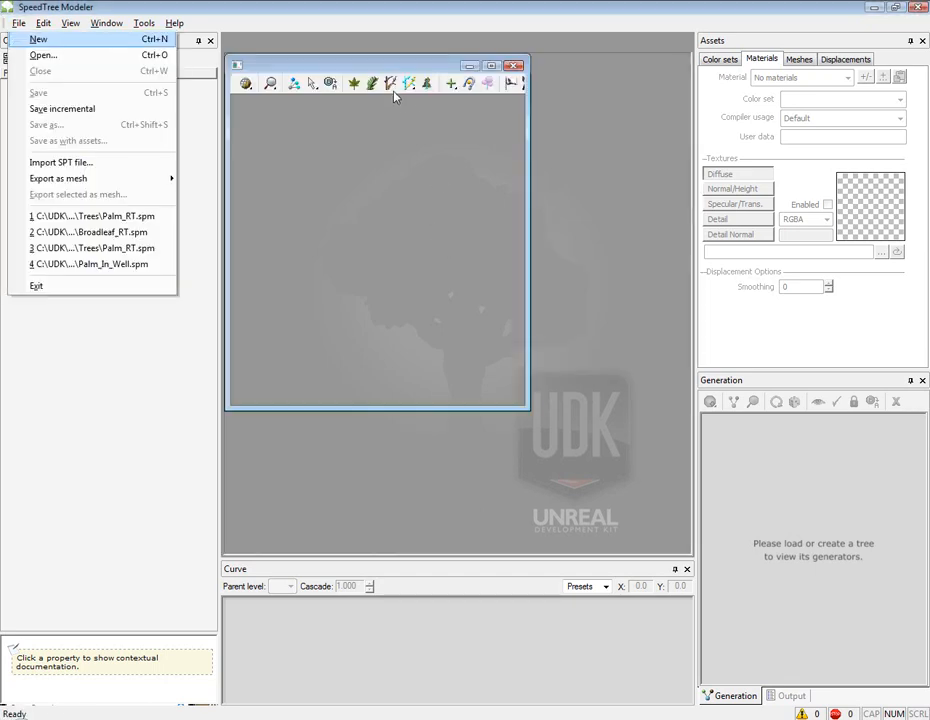
pyautogui.click(38, 38)
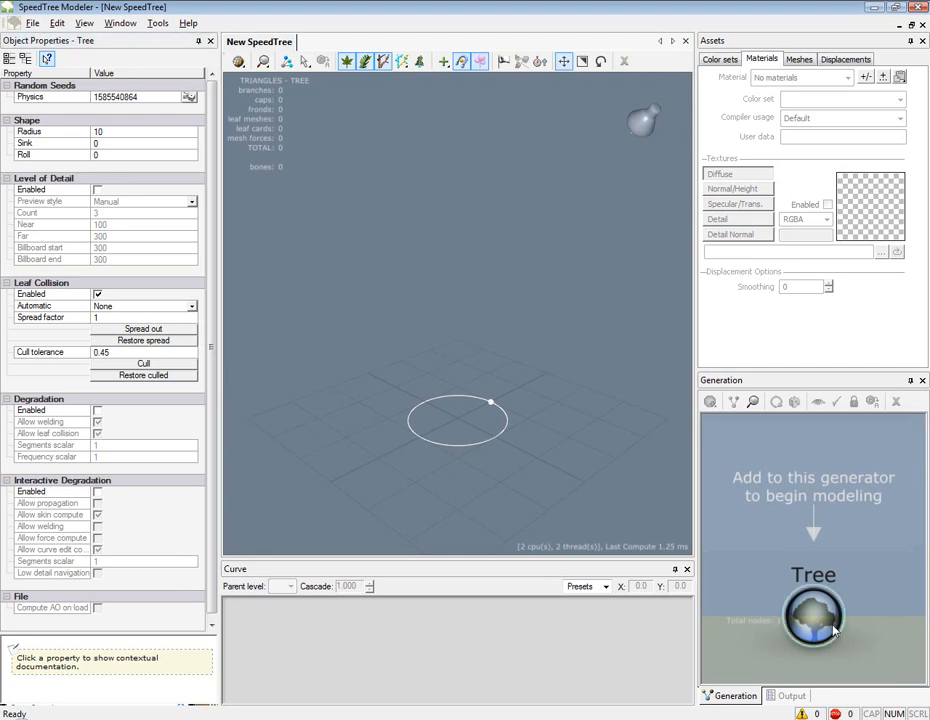
# - Add a Standard RT trunk generator under the root Tree generator
pyautogui.rightClick(813, 615)
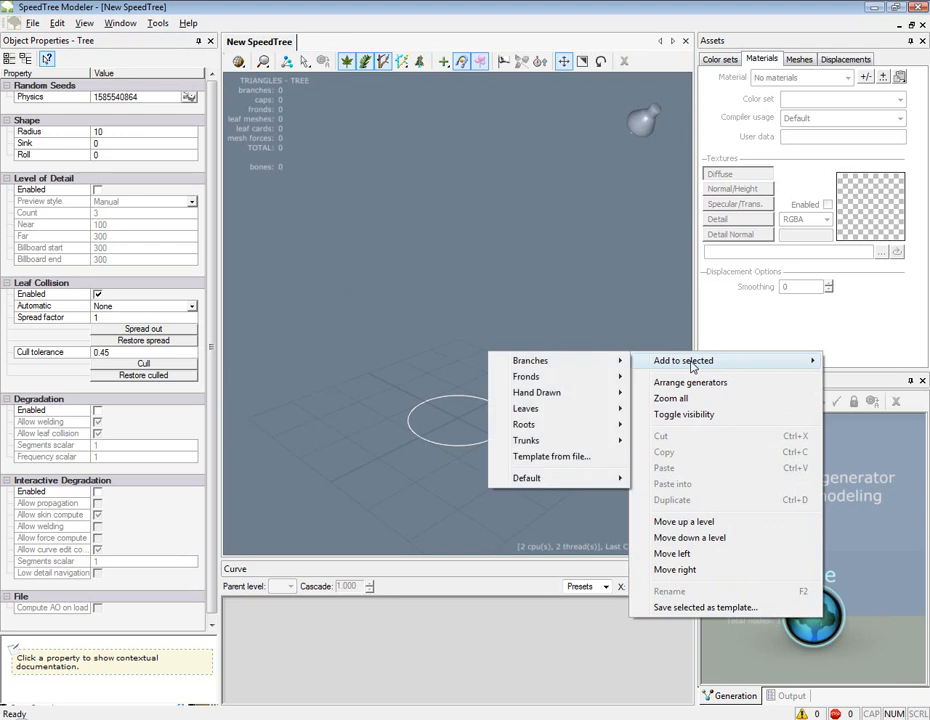
pyautogui.moveTo(526, 440)
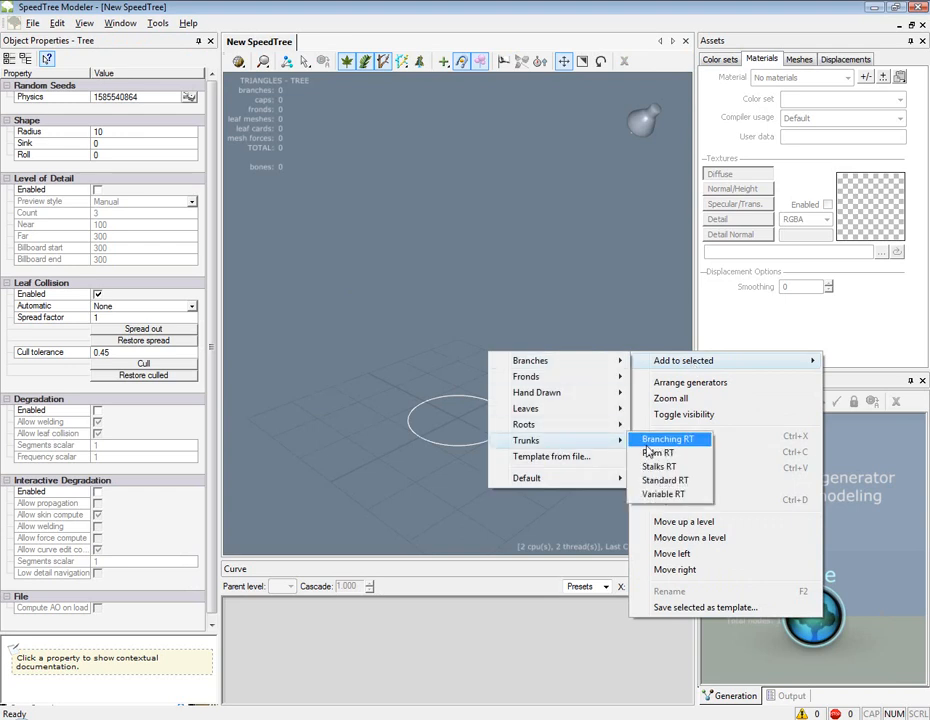
pyautogui.moveTo(665, 480)
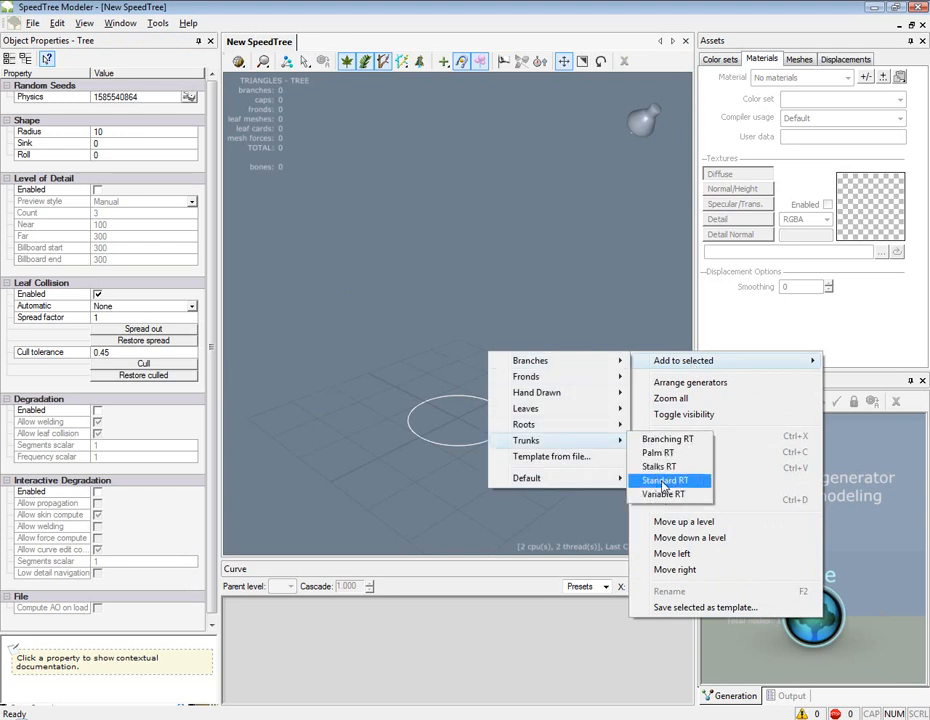
pyautogui.click(665, 481)
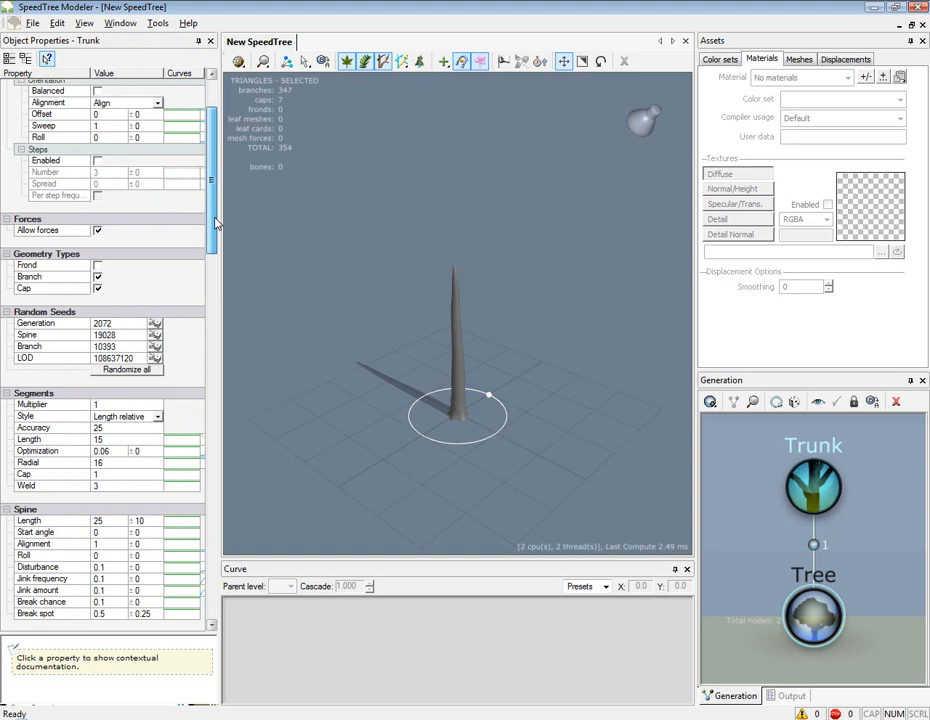
pyautogui.scroll(-3)
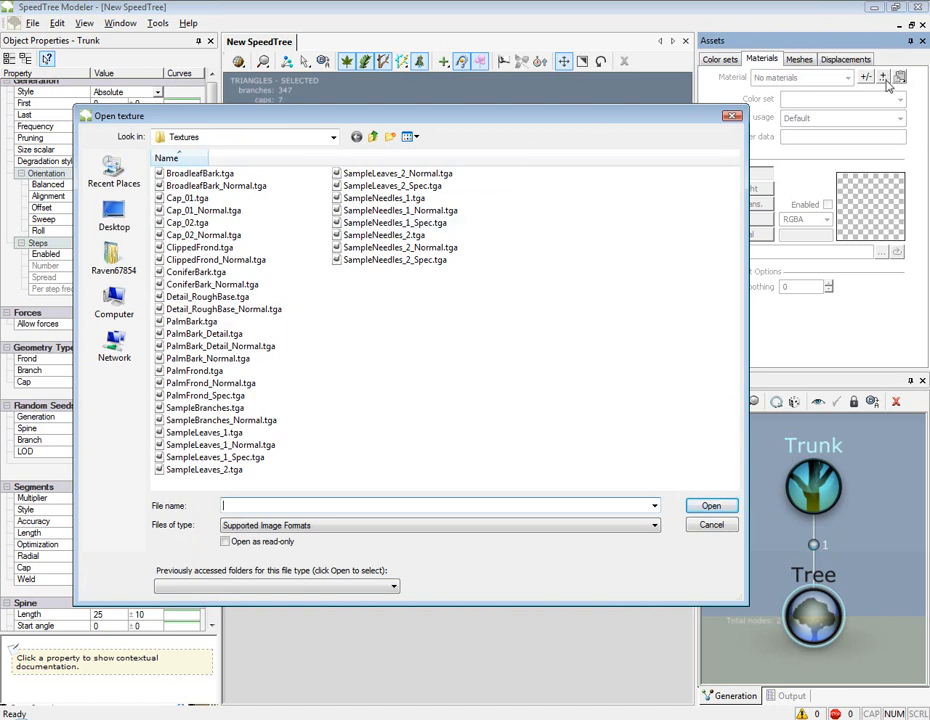
# - Create a ConiferBark material from the ConiferBark.tga bark image
pyautogui.click(205, 408)
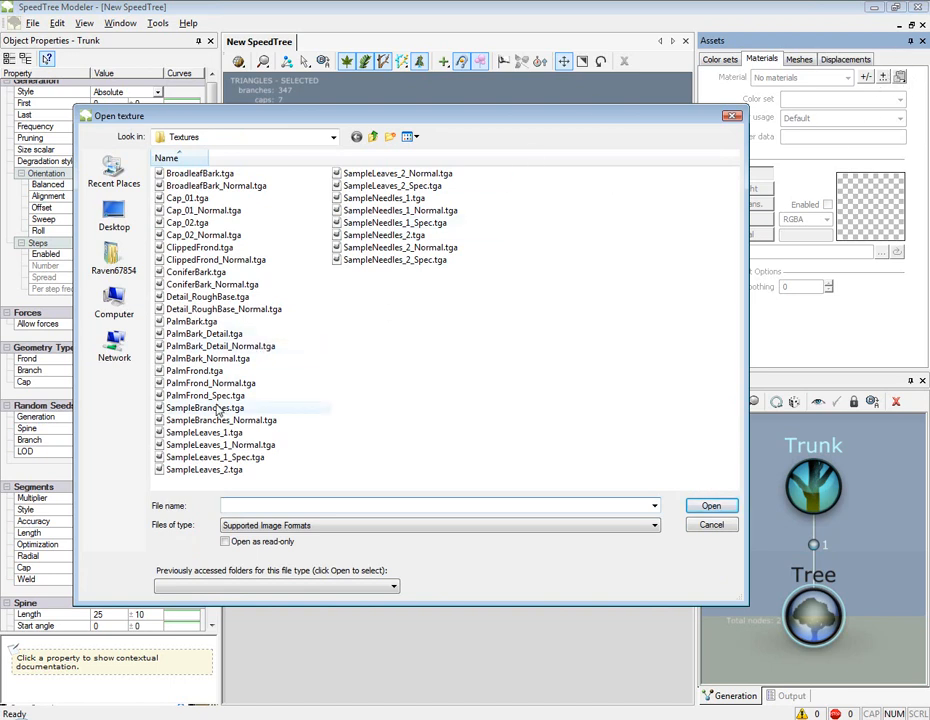
pyautogui.moveTo(205, 284)
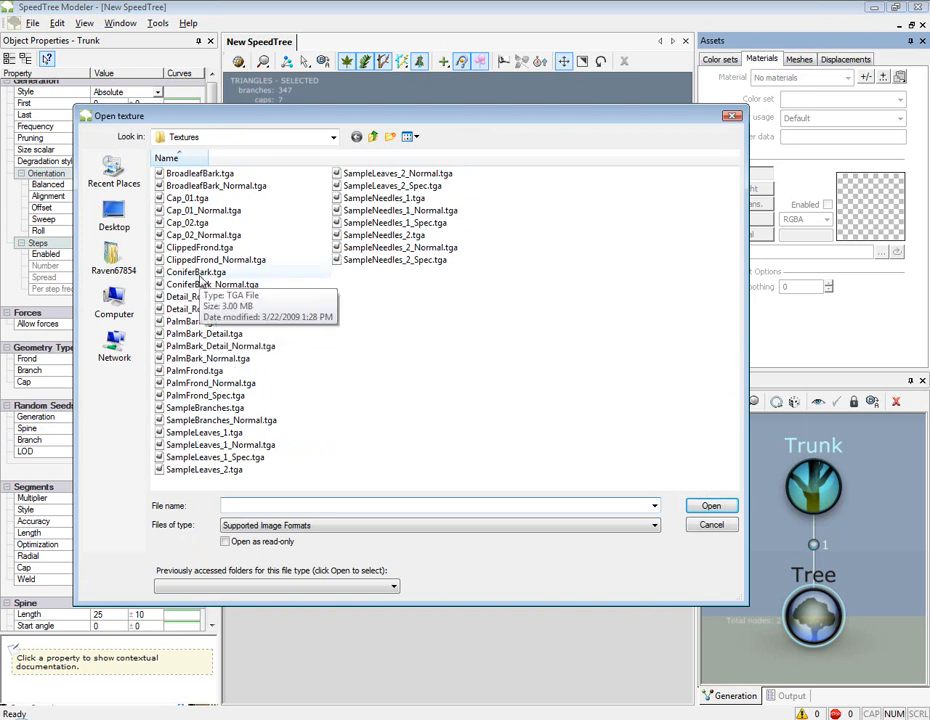
pyautogui.click(196, 272)
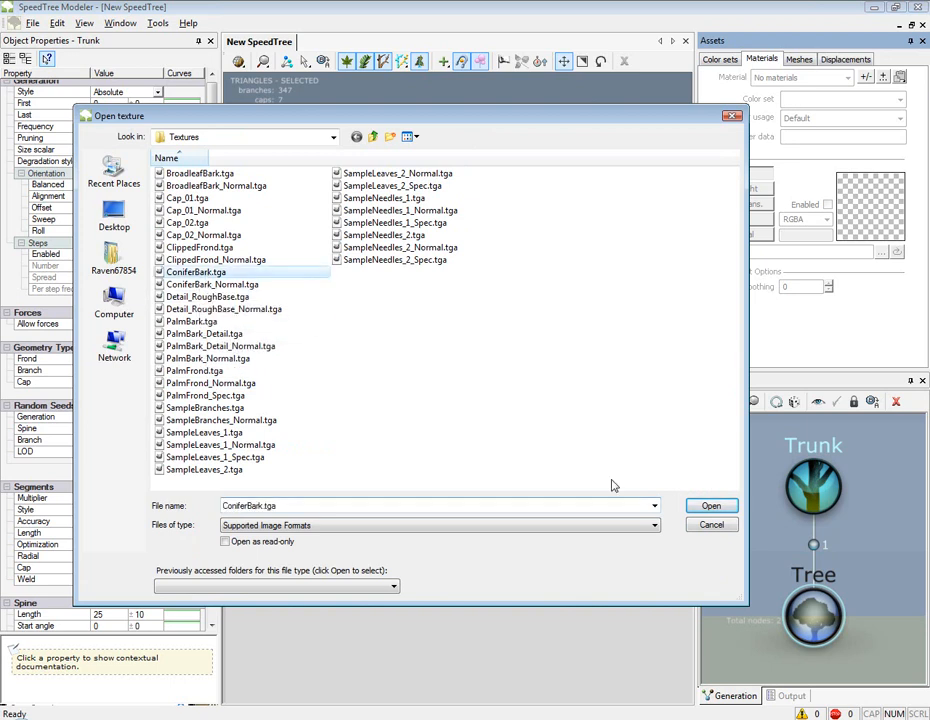
pyautogui.click(711, 505)
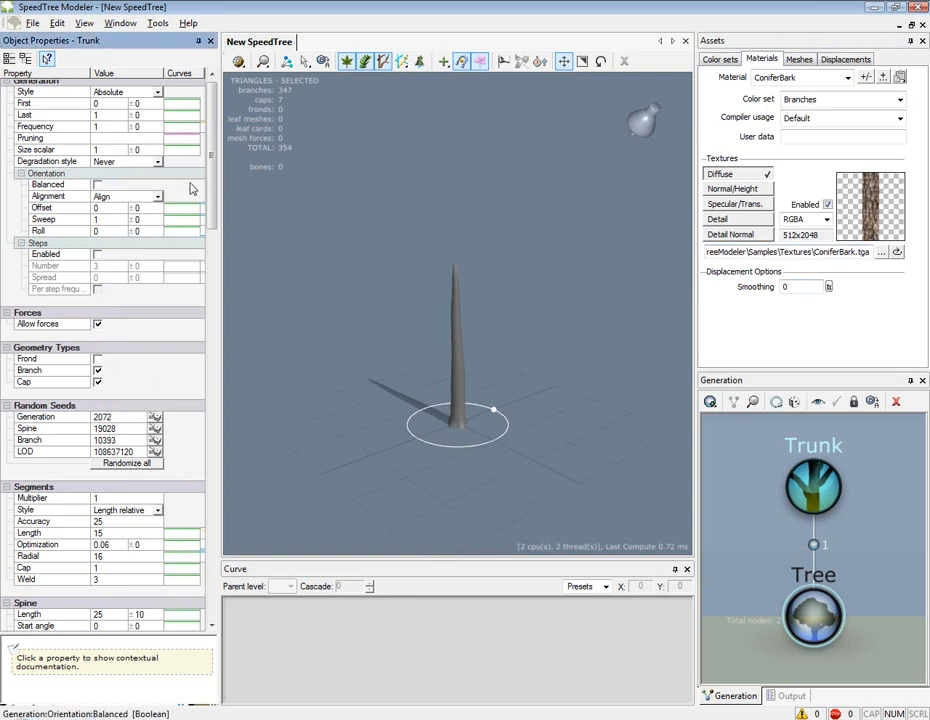
# - Set the trunk's Materials > Branch material to ConiferBark
pyautogui.scroll(-3)
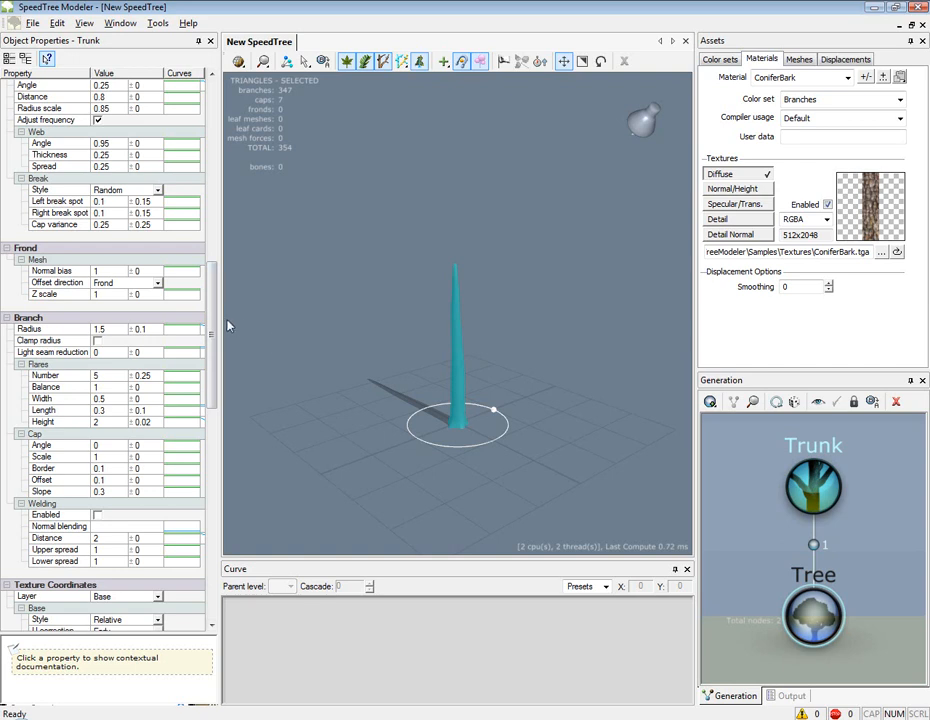
pyautogui.scroll(-3)
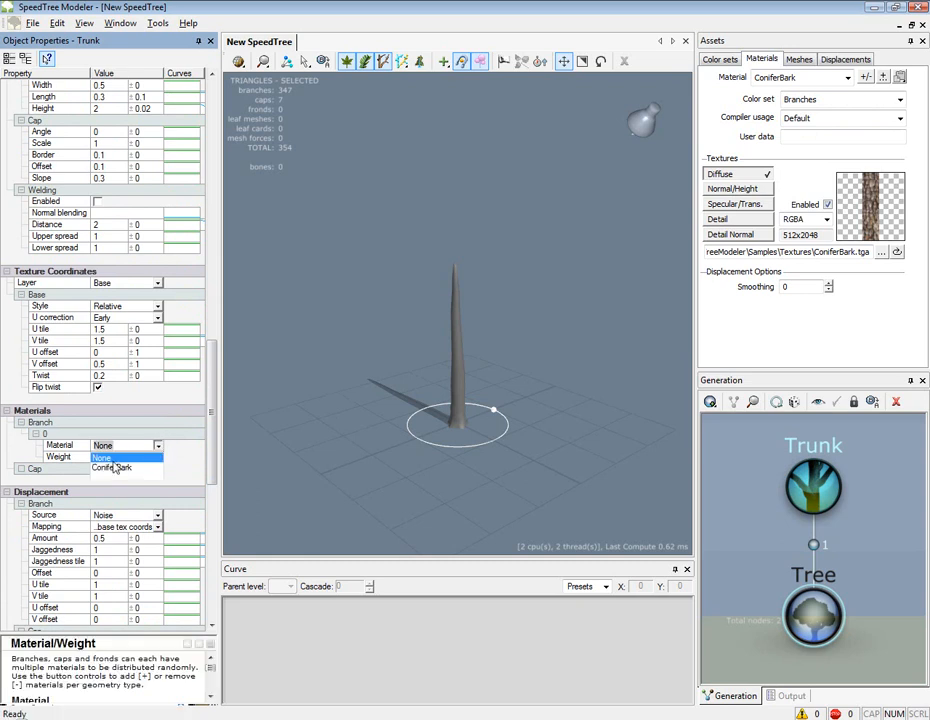
pyautogui.click(112, 468)
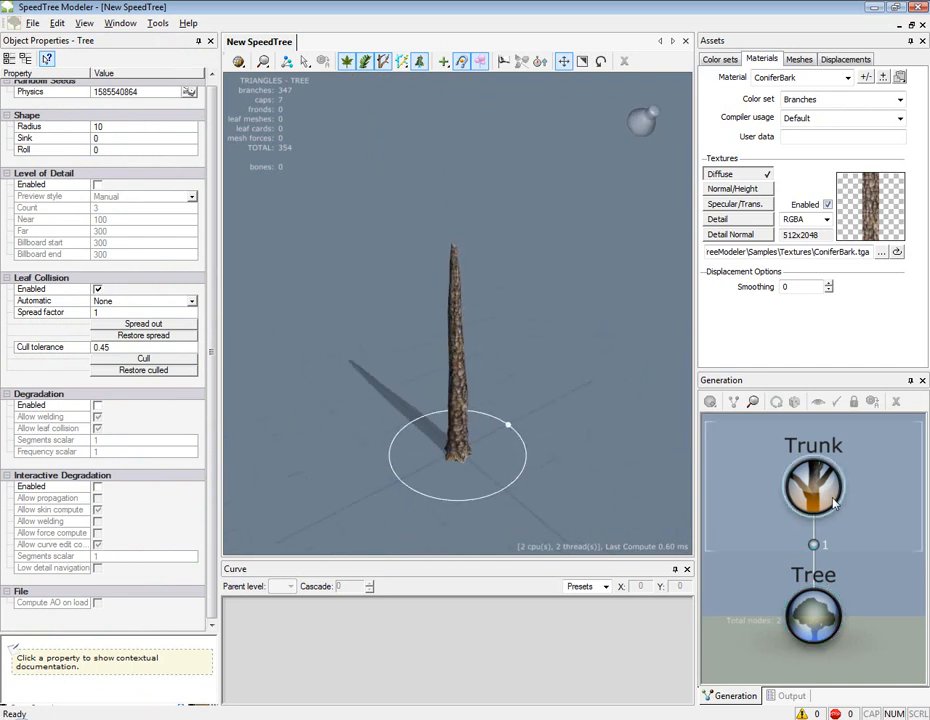
# - Add Level 1 Pine RT branches to the trunk and select the Level 1 node
pyautogui.rightClick(814, 487)
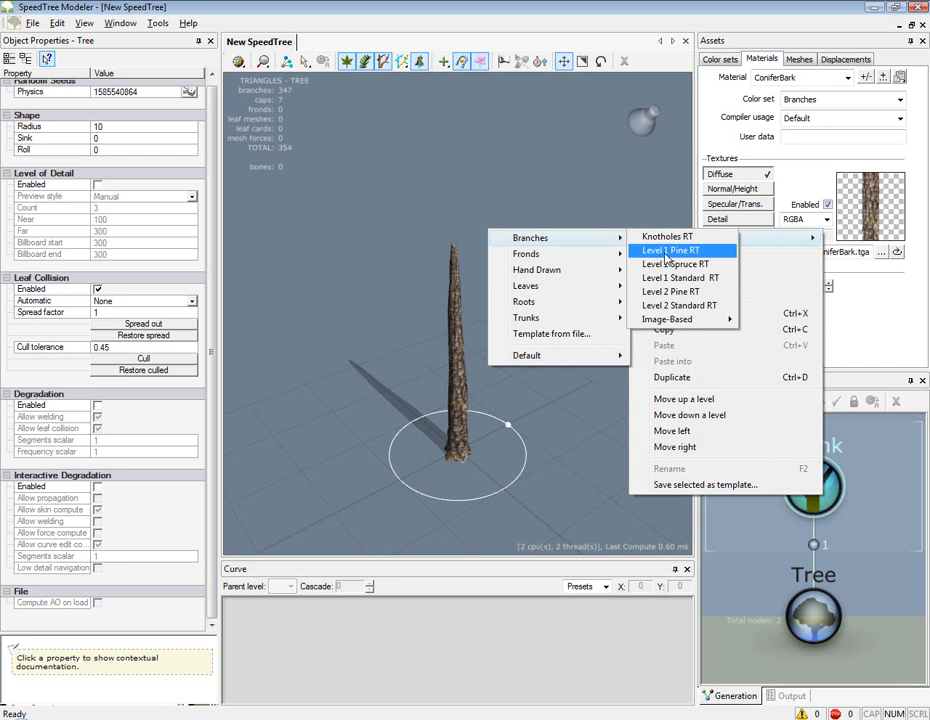
pyautogui.click(668, 250)
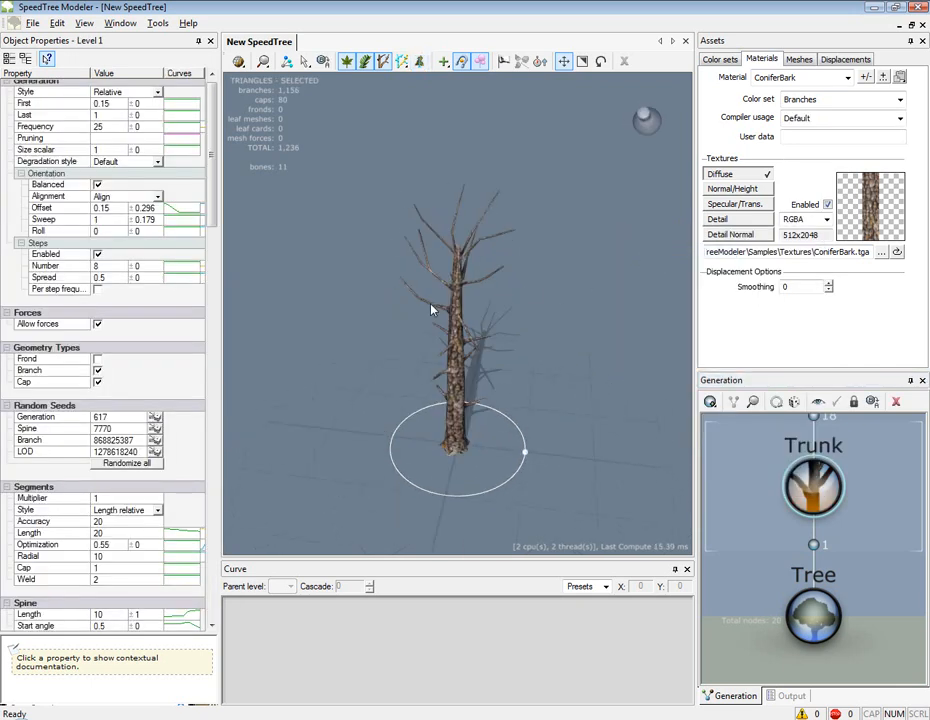
pyautogui.scroll(-3)
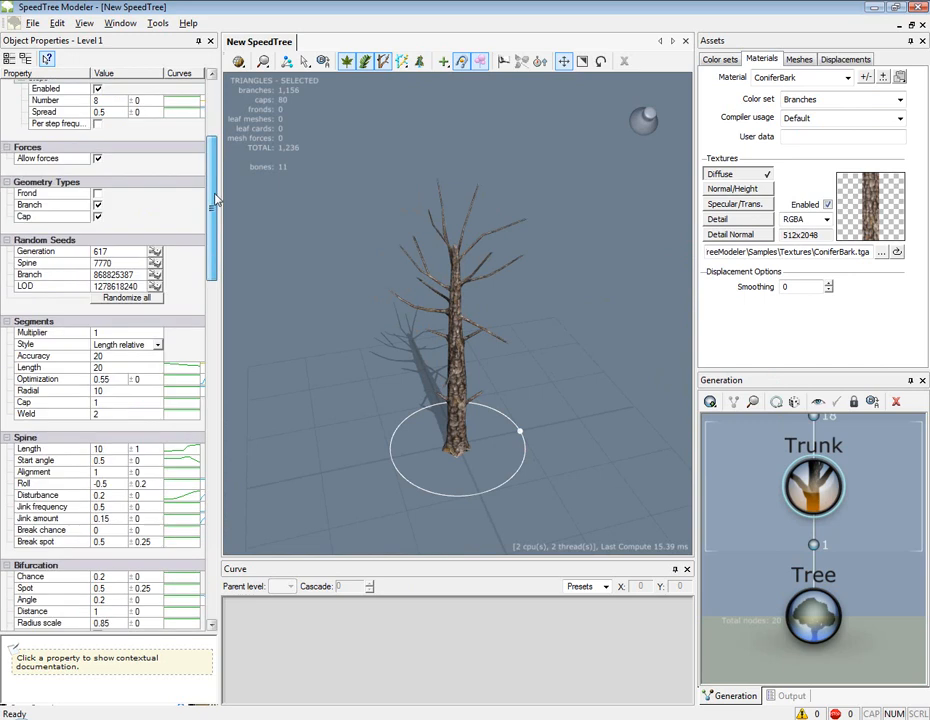
pyautogui.scroll(-3)
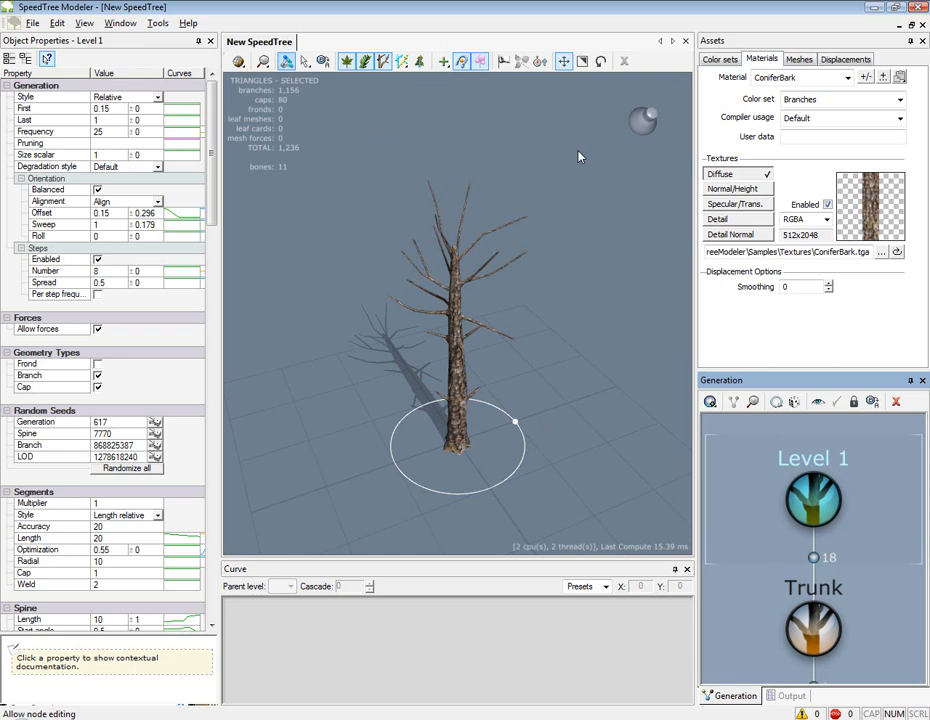
pyautogui.moveTo(577, 156); pyautogui.dragTo(428, 467)
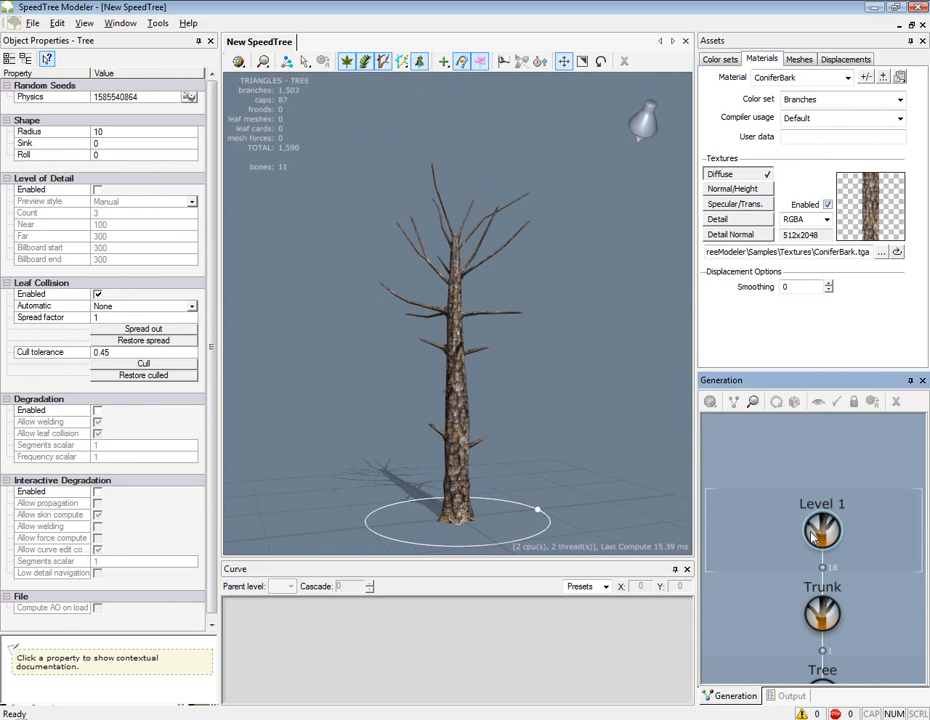
pyautogui.click(822, 530)
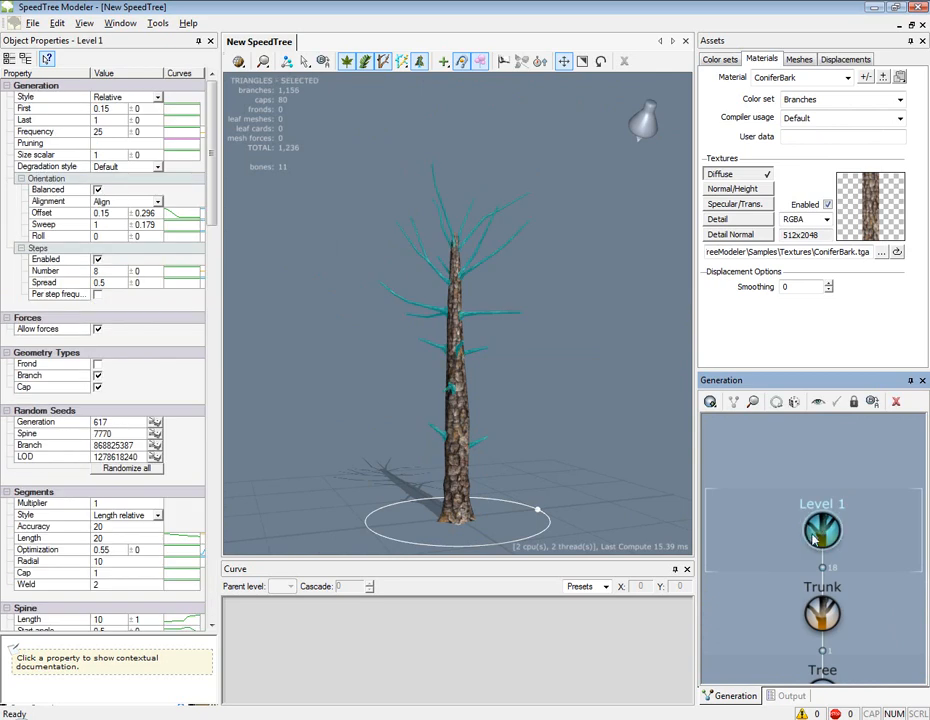
# - Add Level 2 Pine RT branches under Level 1 and select the Level 2 node
pyautogui.rightClick(822, 535)
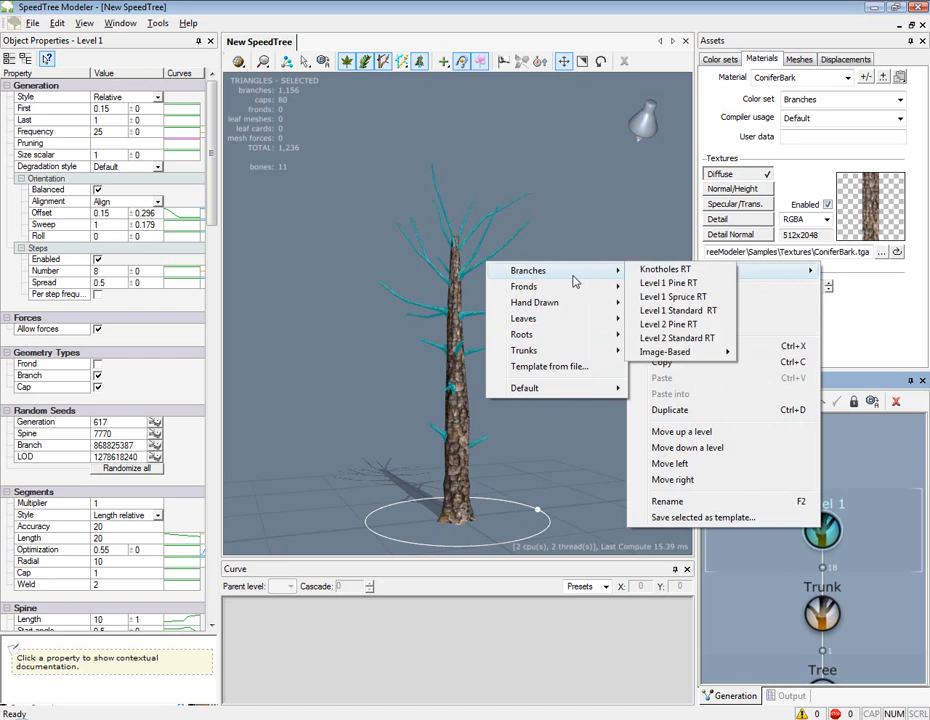
pyautogui.moveTo(680, 324)
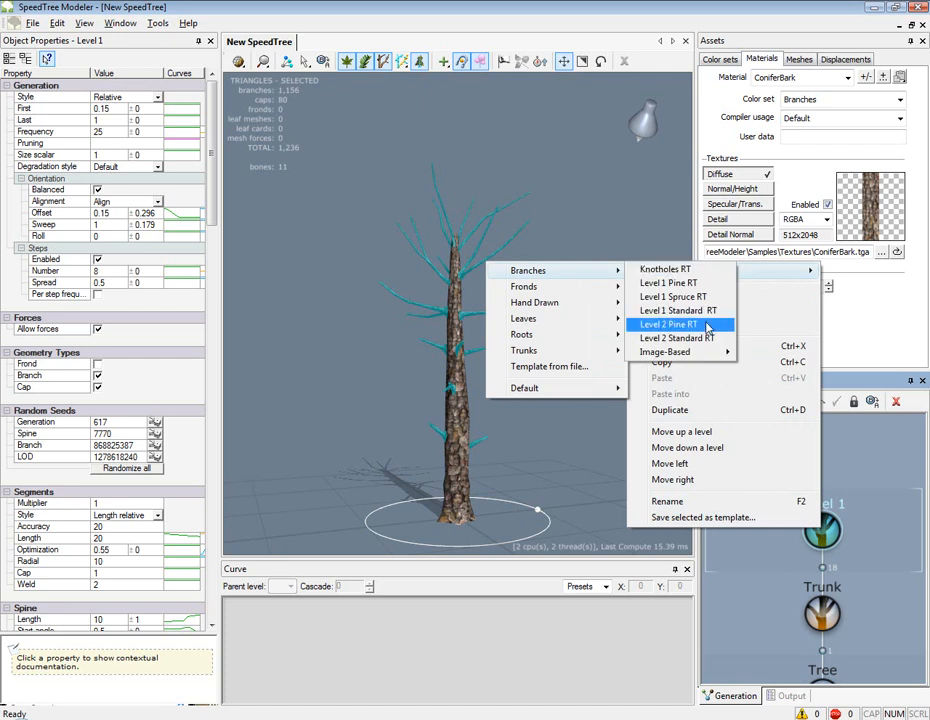
pyautogui.click(669, 324)
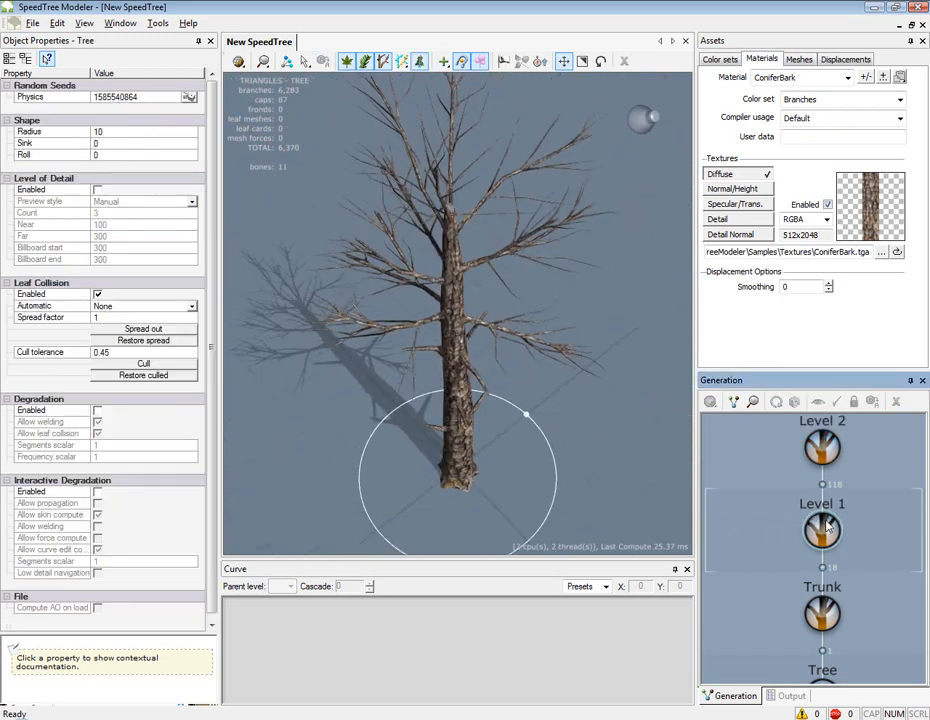
pyautogui.click(822, 530)
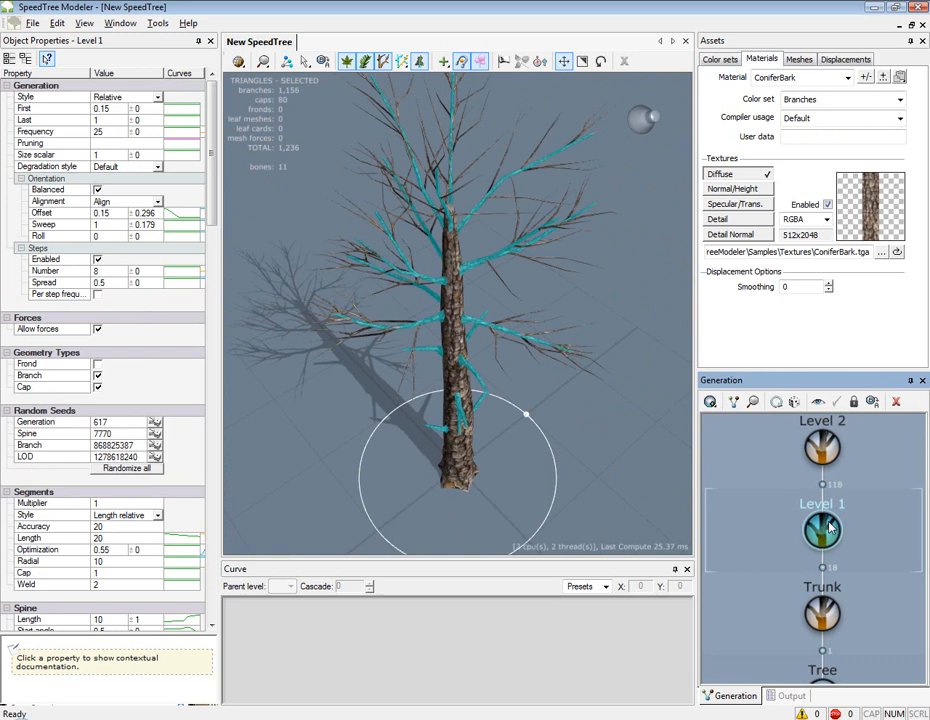
pyautogui.click(821, 448)
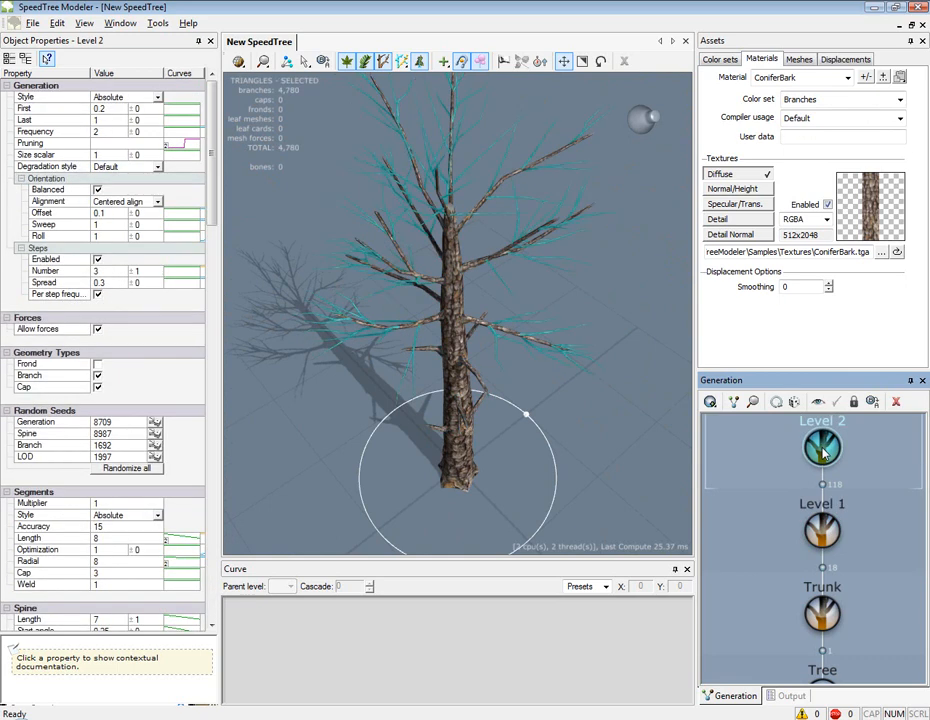
# - Add Individual Leaves to Level 2 and create a SampleNeedles_1 needle material
pyautogui.rightClick(822, 450)
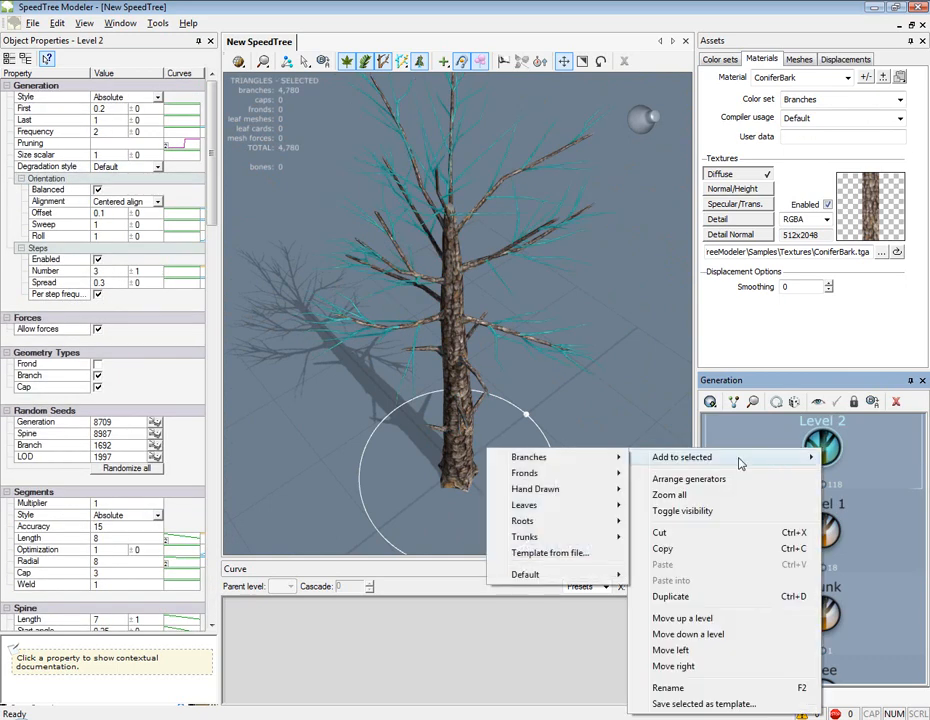
pyautogui.moveTo(524, 505)
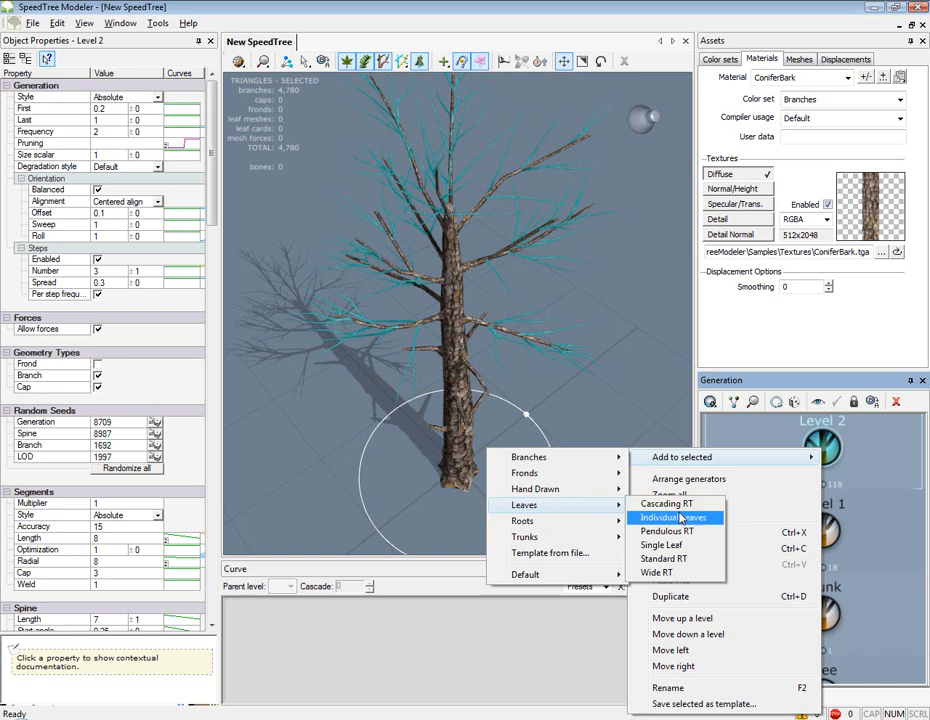
pyautogui.click(668, 517)
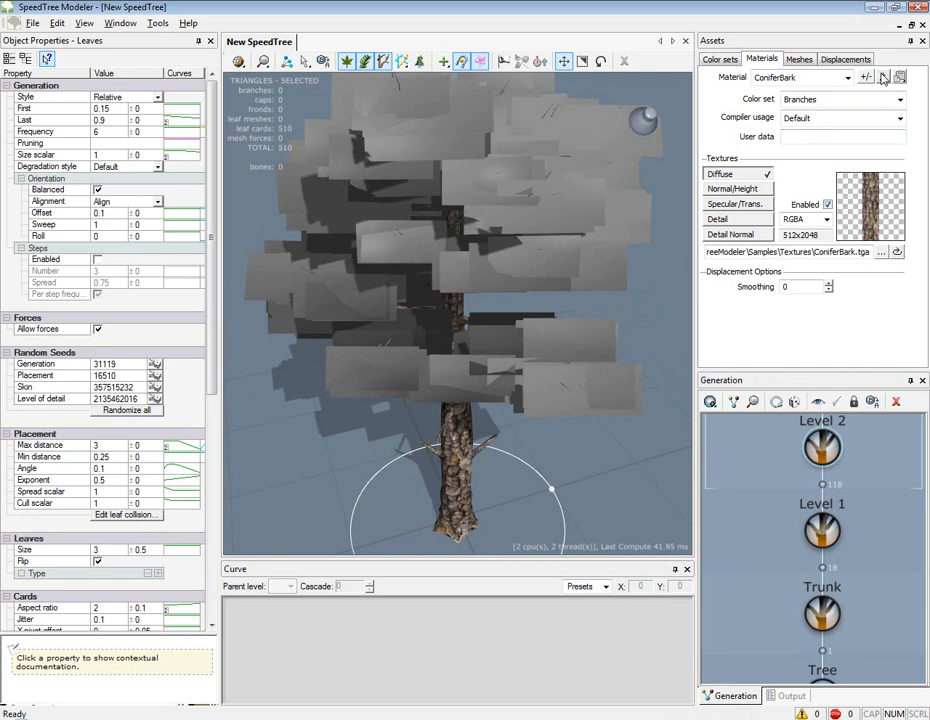
pyautogui.click(881, 251)
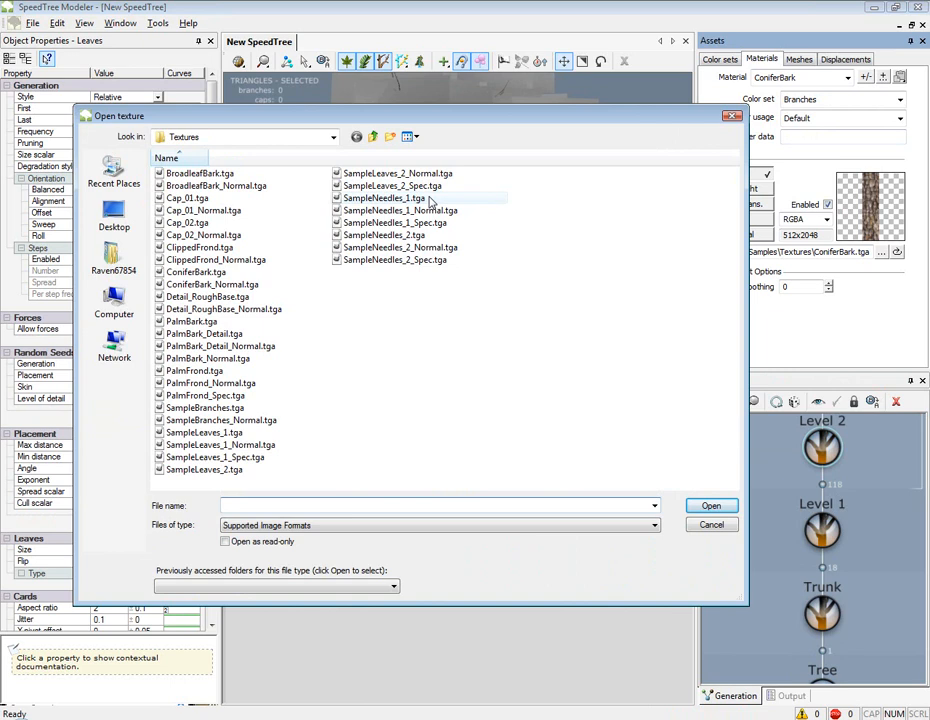
pyautogui.click(710, 505)
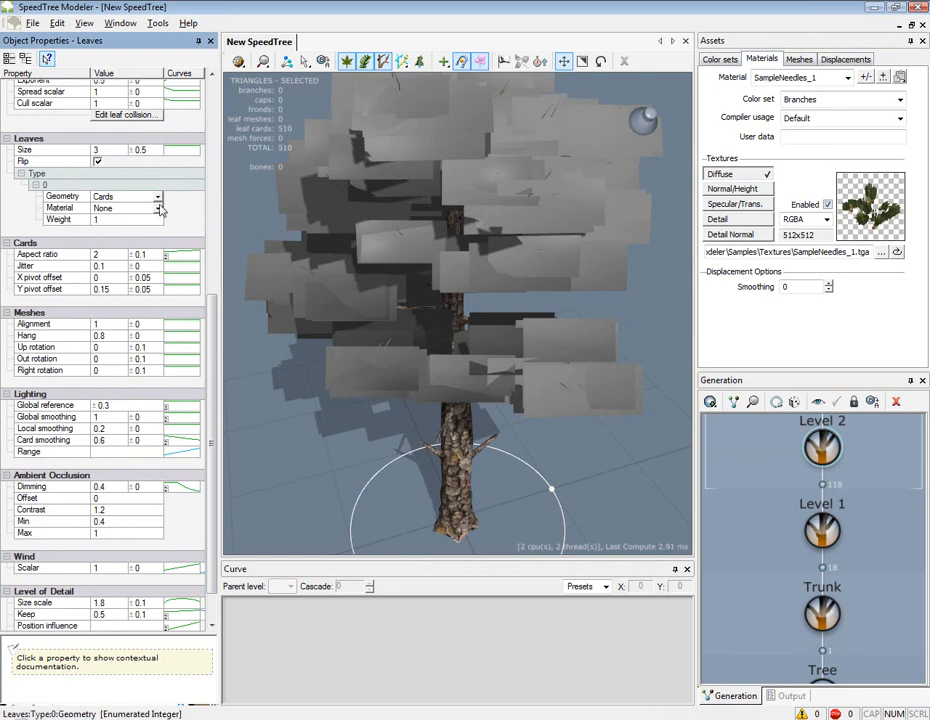
# - Give the leaves the SampleNeedles_1 material and select the Level 1 node
pyautogui.click(159, 208)
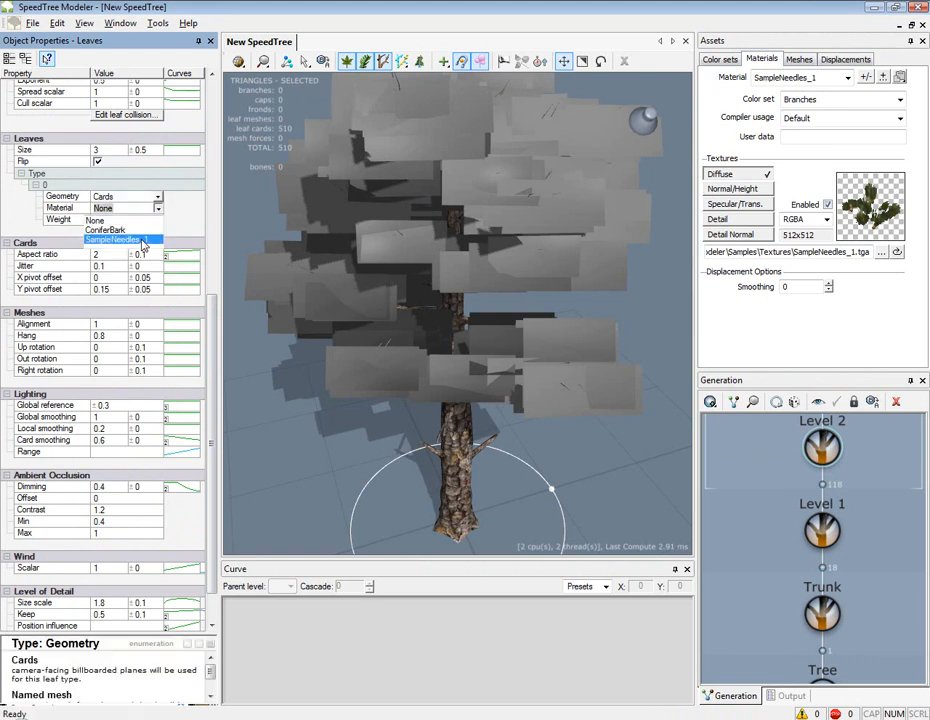
pyautogui.click(113, 240)
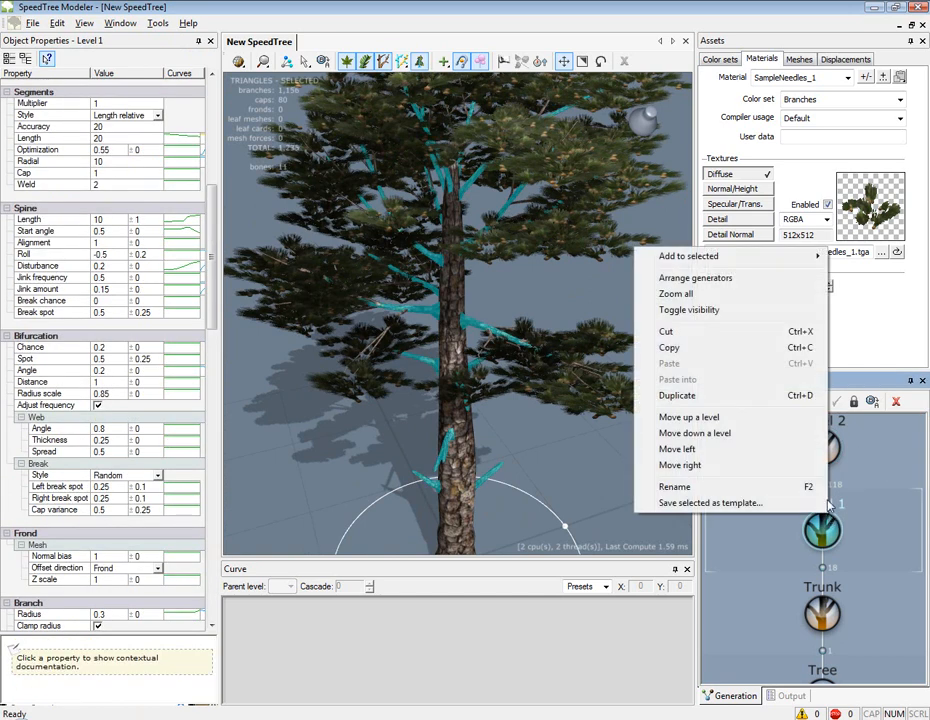
pyautogui.moveTo(535, 256)
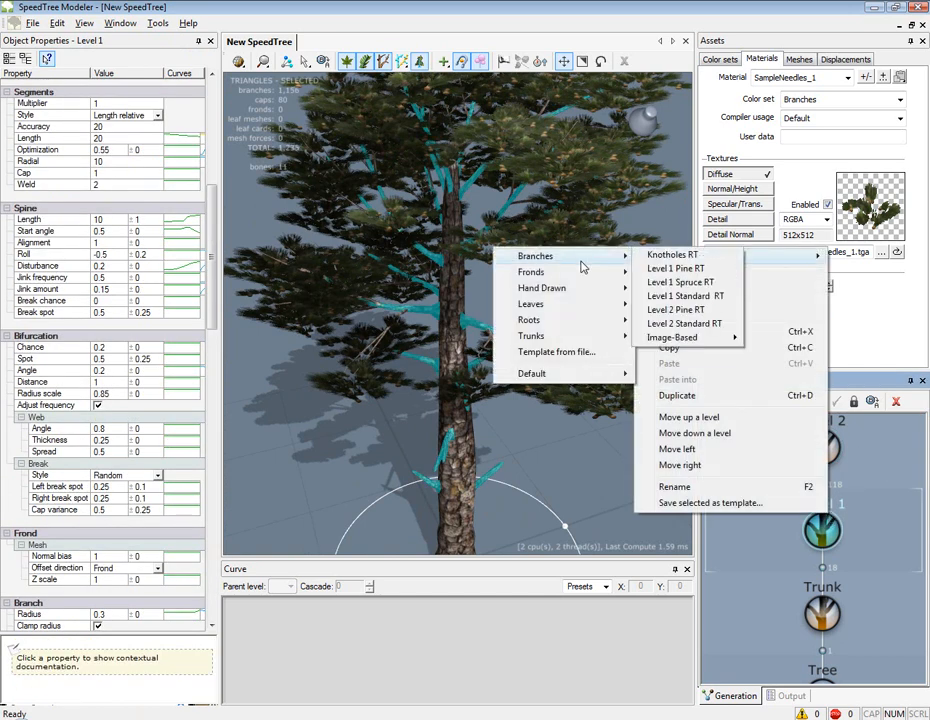
pyautogui.moveTo(555, 303)
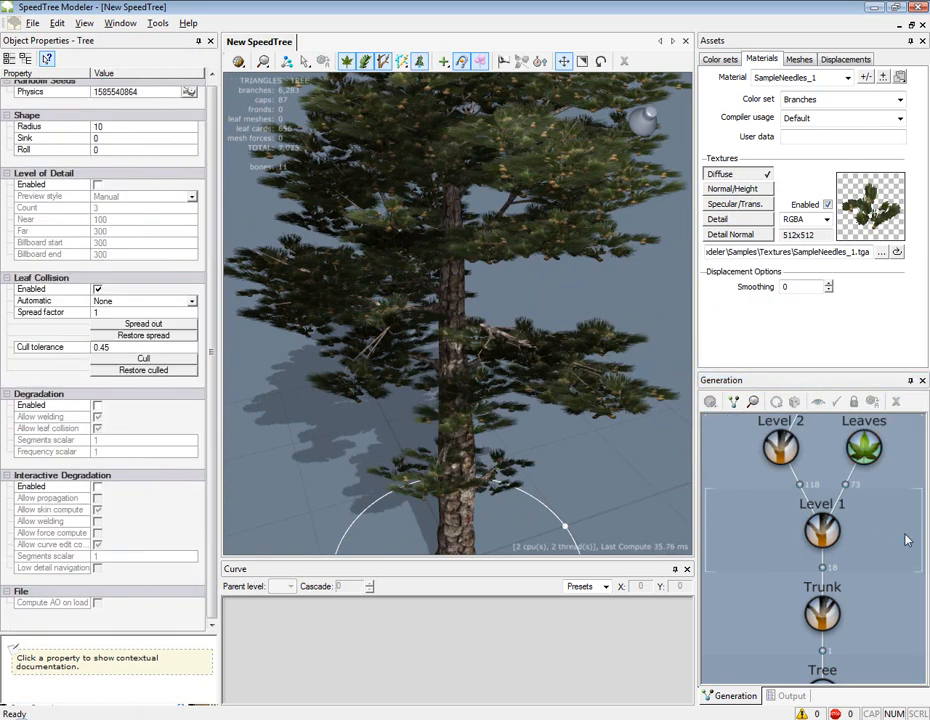
pyautogui.click(822, 530)
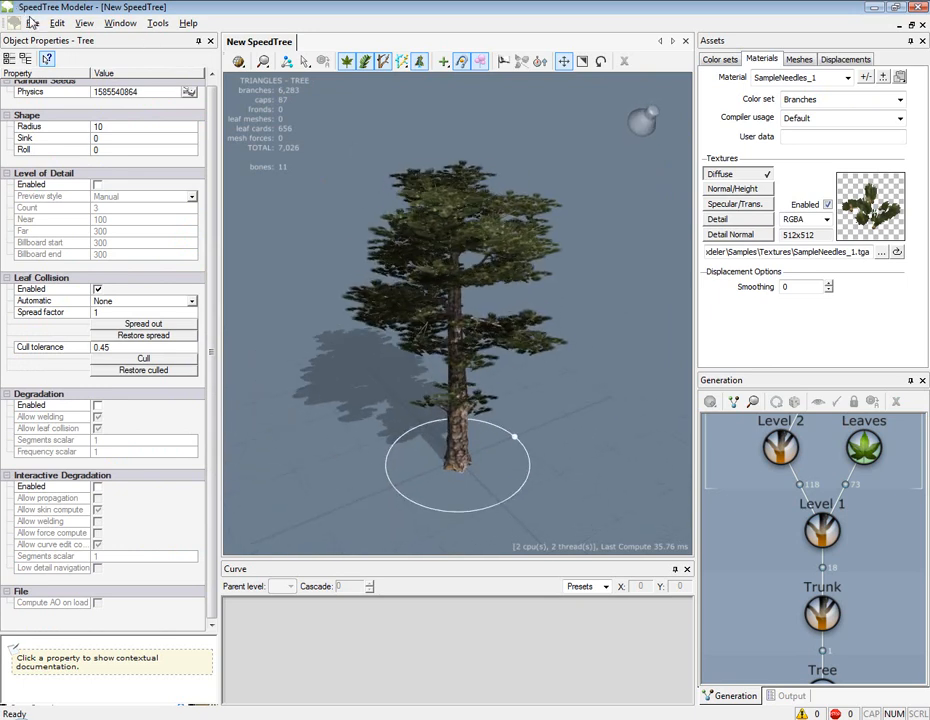
# - Save the tree as MyTree in the Trees folder using Save as
pyautogui.click(35, 23)
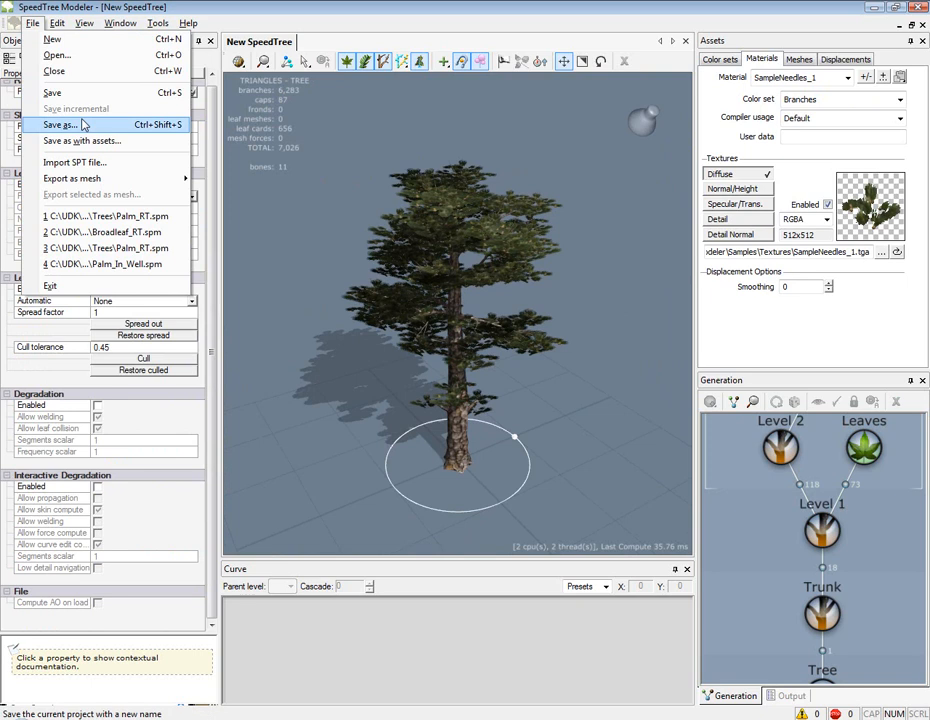
pyautogui.click(60, 124)
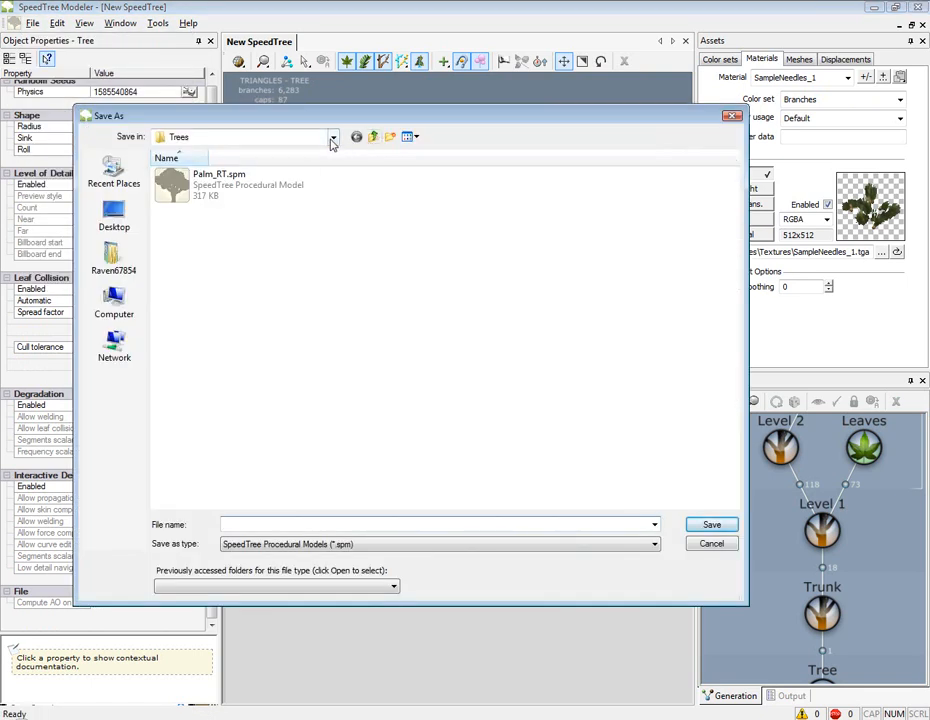
pyautogui.click(332, 137)
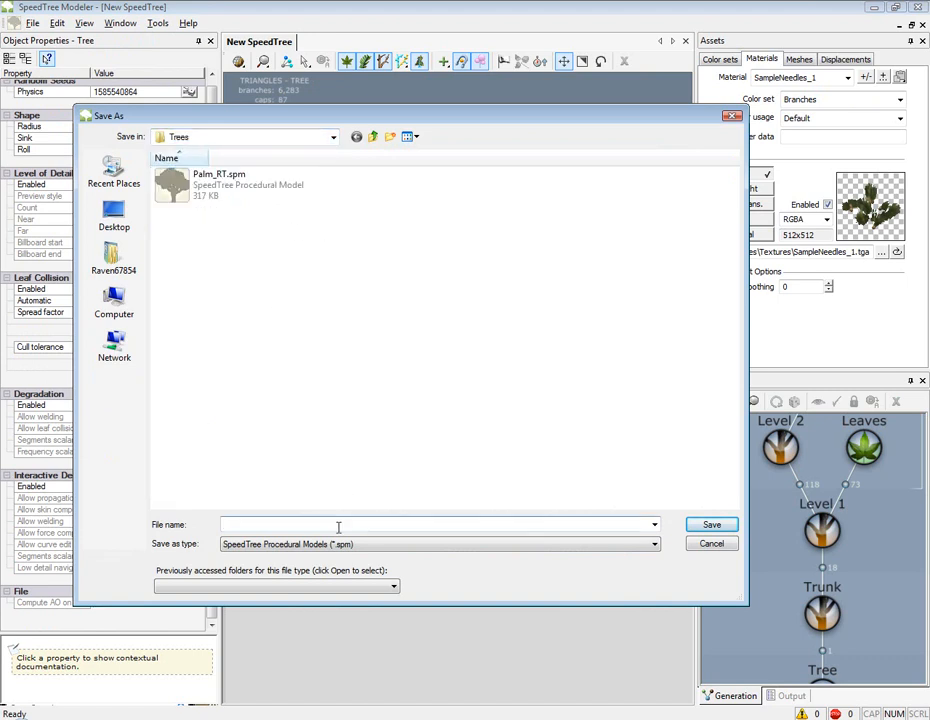
pyautogui.write('MyTree')
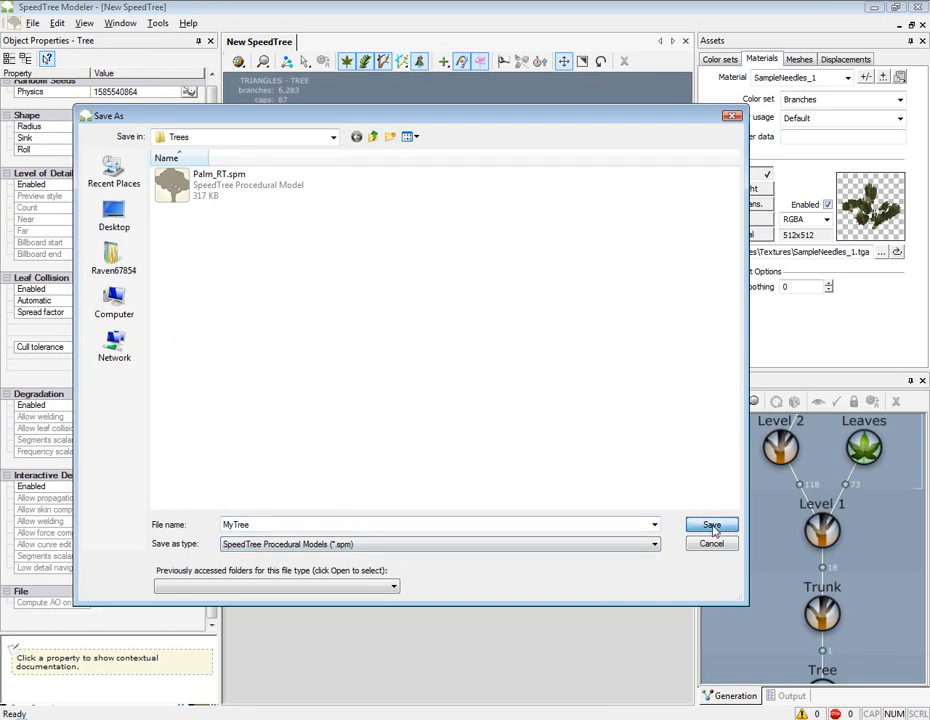
pyautogui.click(711, 525)
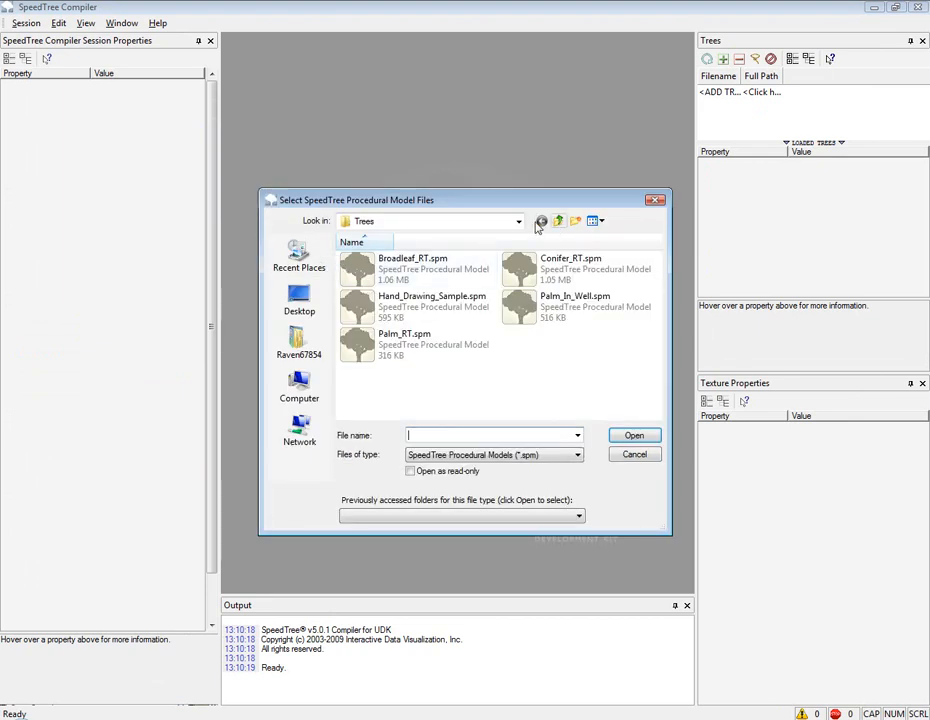
# - Browse to UTGame\Content\Trees and choose MyTree.spm as the model to compile
pyautogui.click(517, 221)
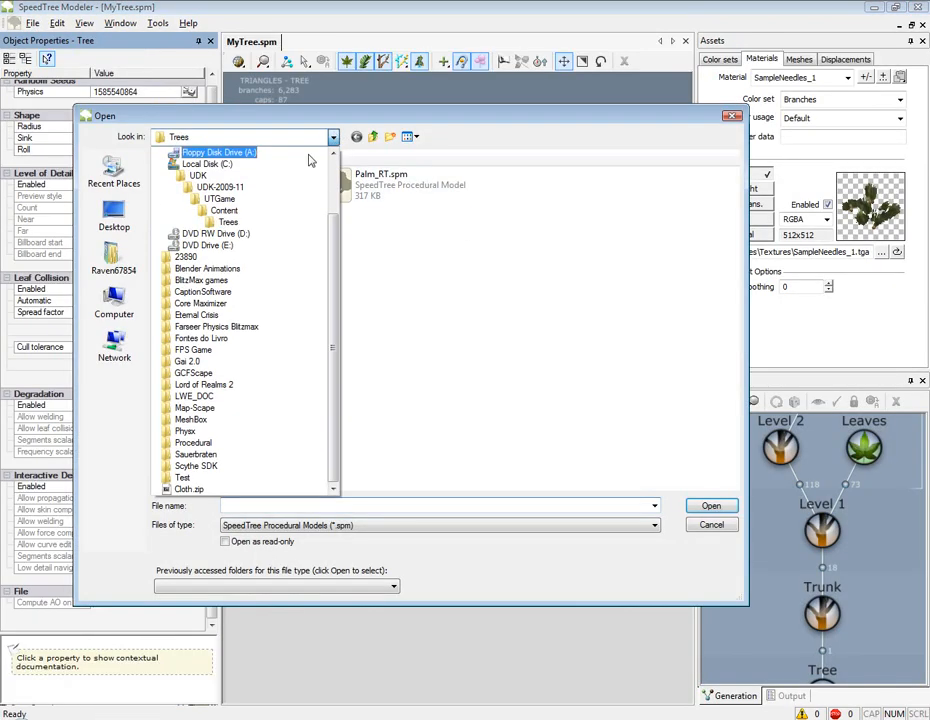
pyautogui.click(711, 505)
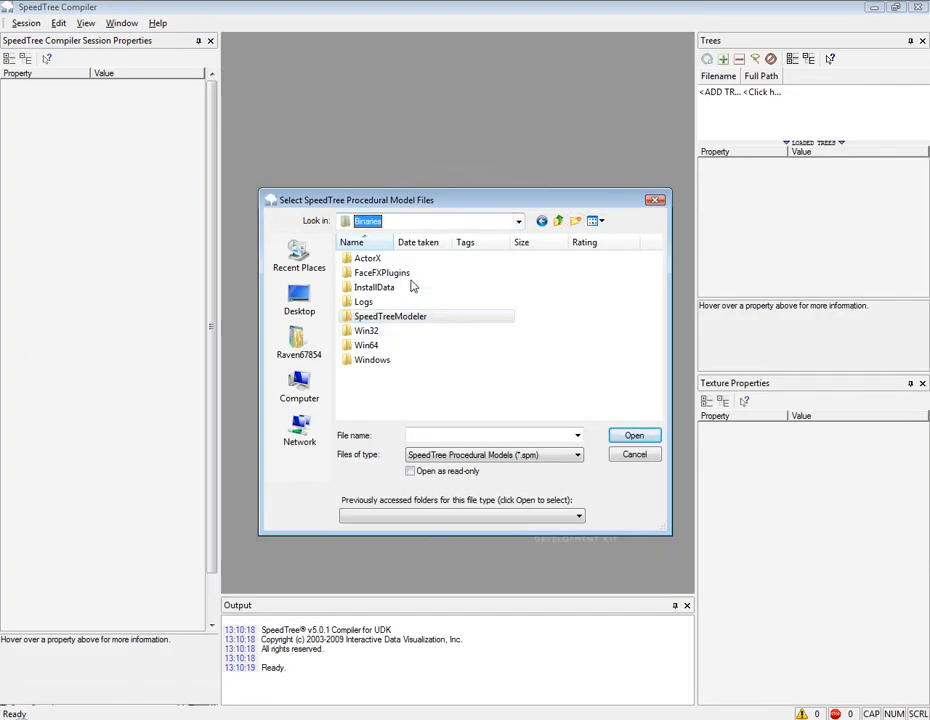
pyautogui.click(518, 220)
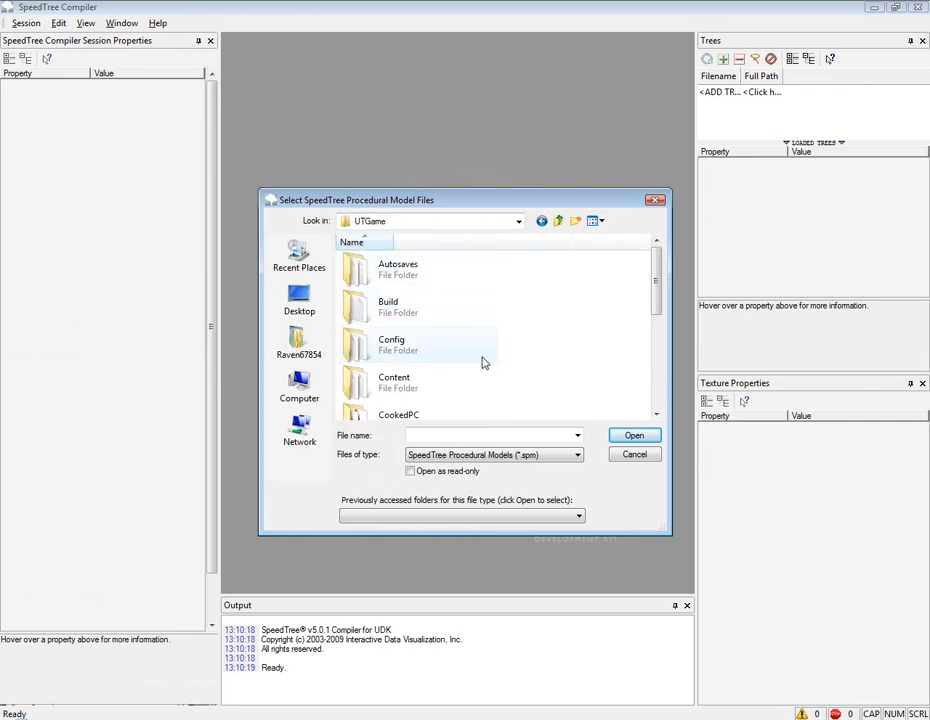
pyautogui.scroll(-3)
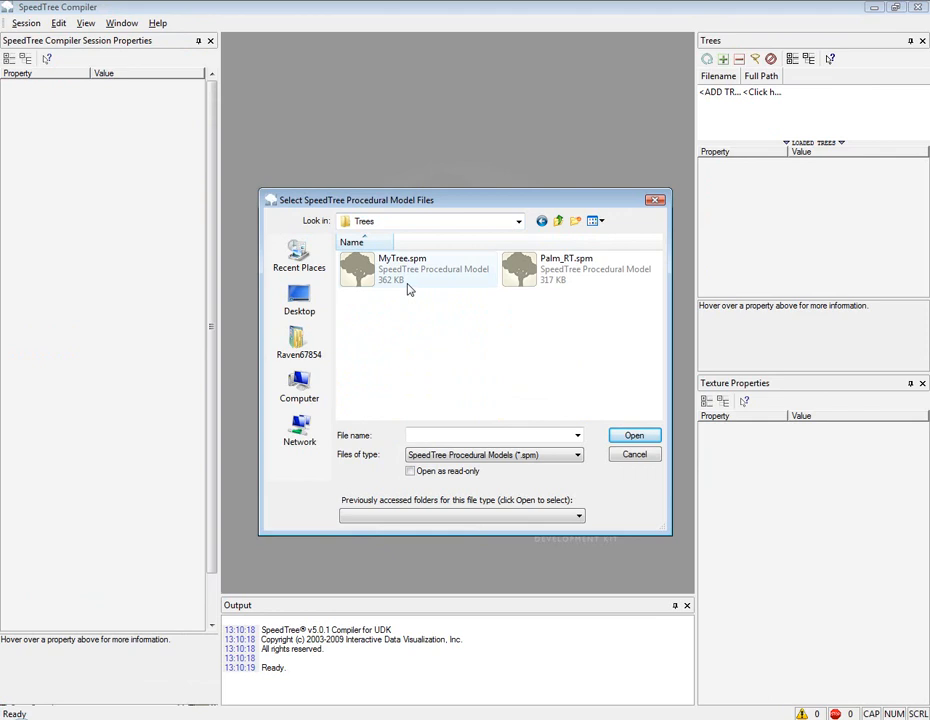
pyautogui.click(634, 435)
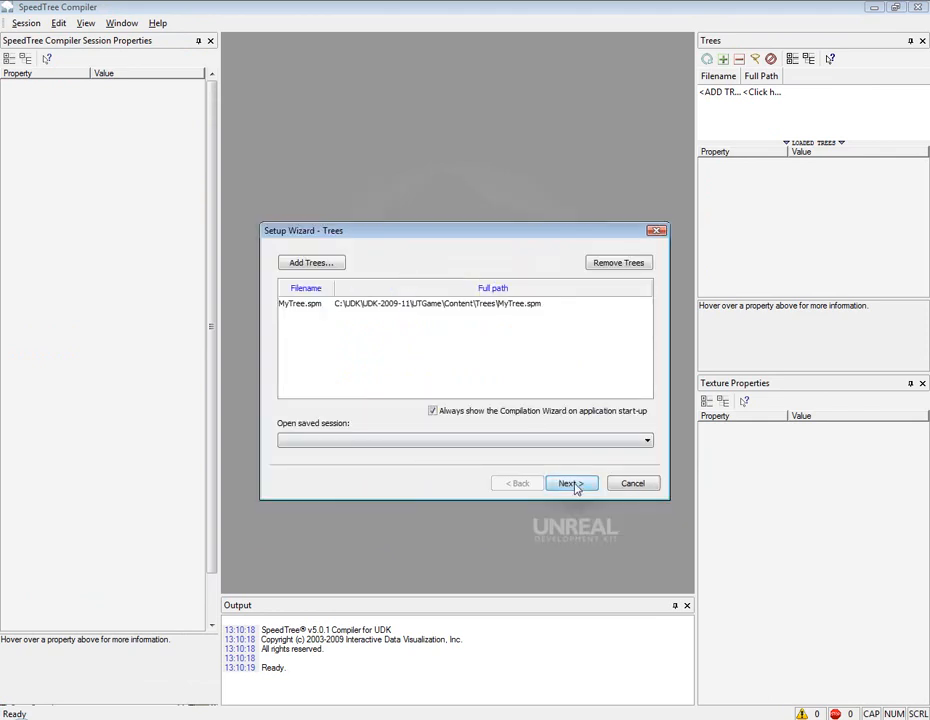
# - Finish the Compiler wizard with texture and billboard atlases enabled, outputting to Test
pyautogui.click(568, 483)
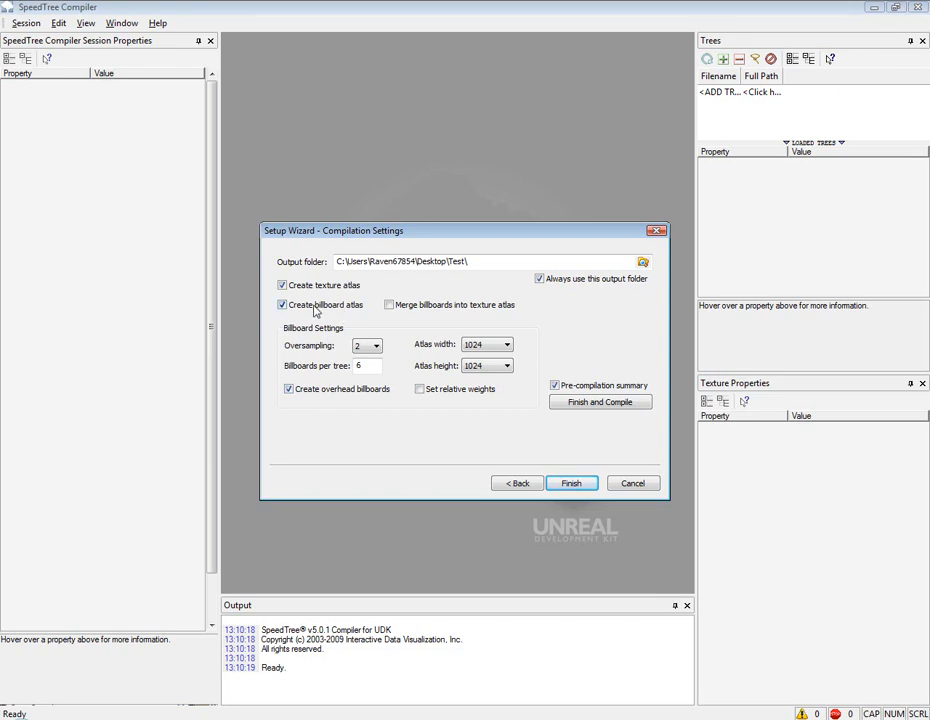
pyautogui.click(282, 305)
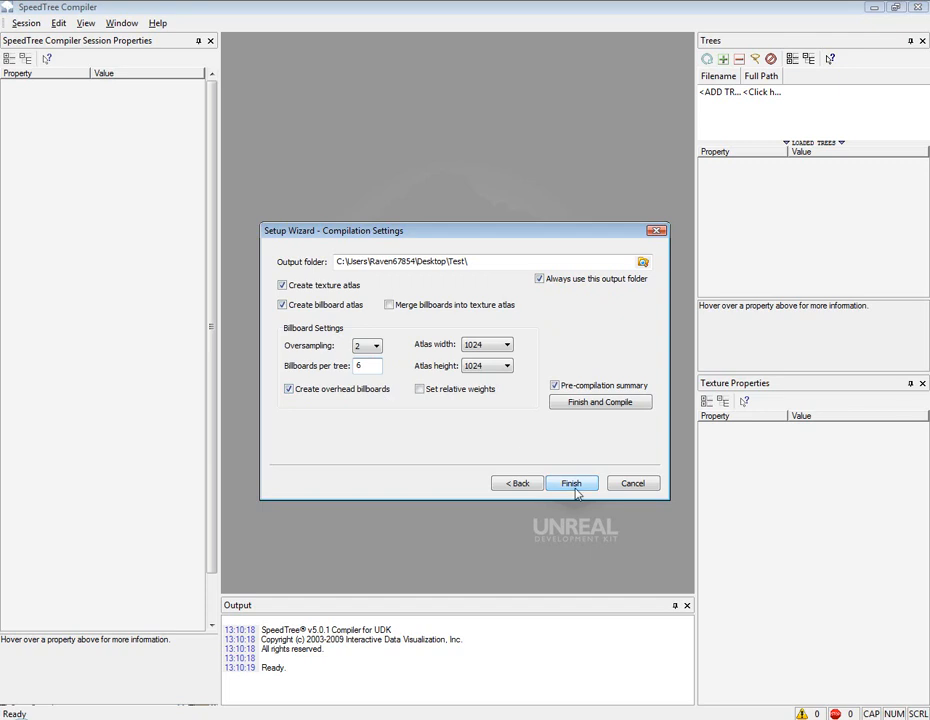
pyautogui.click(571, 483)
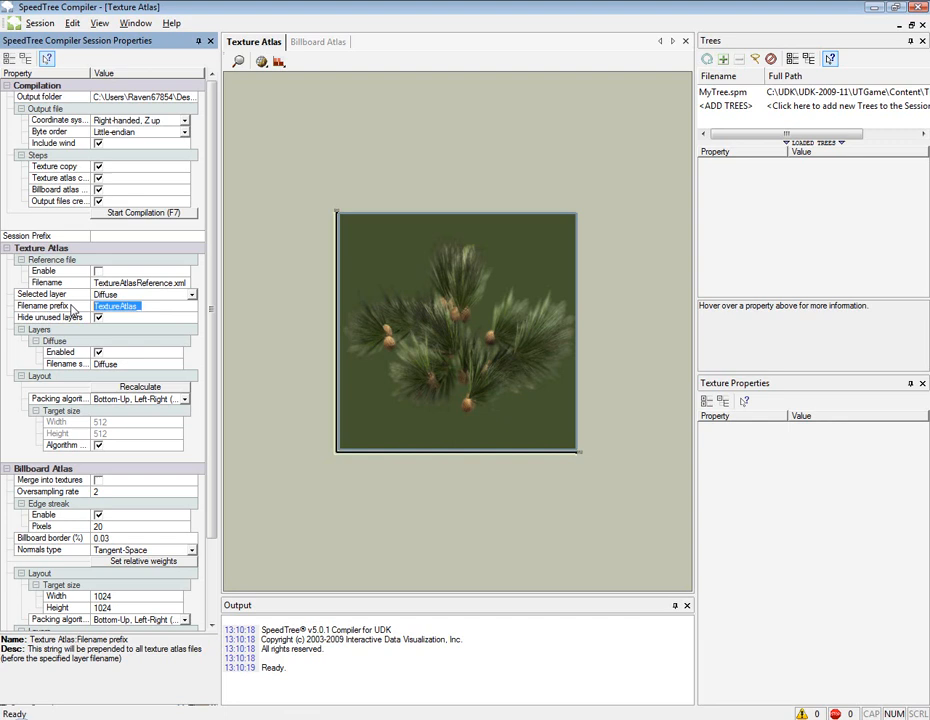
# - Set the texture atlas filename prefix to MyTree_ and merge billboard images into the atlas
pyautogui.write('M')
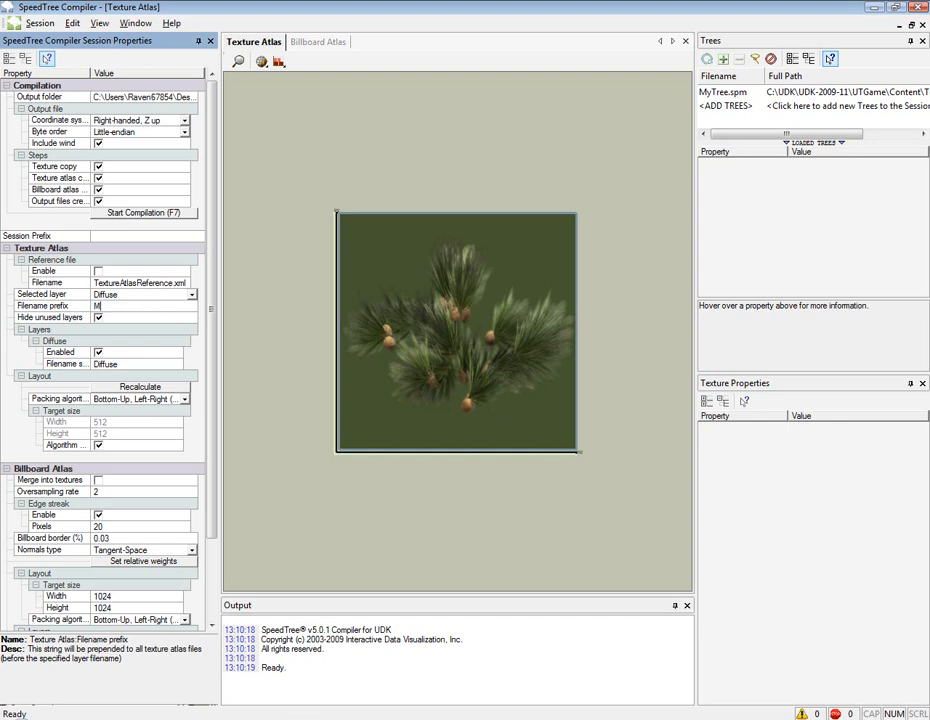
pyautogui.write('My_Tree_')
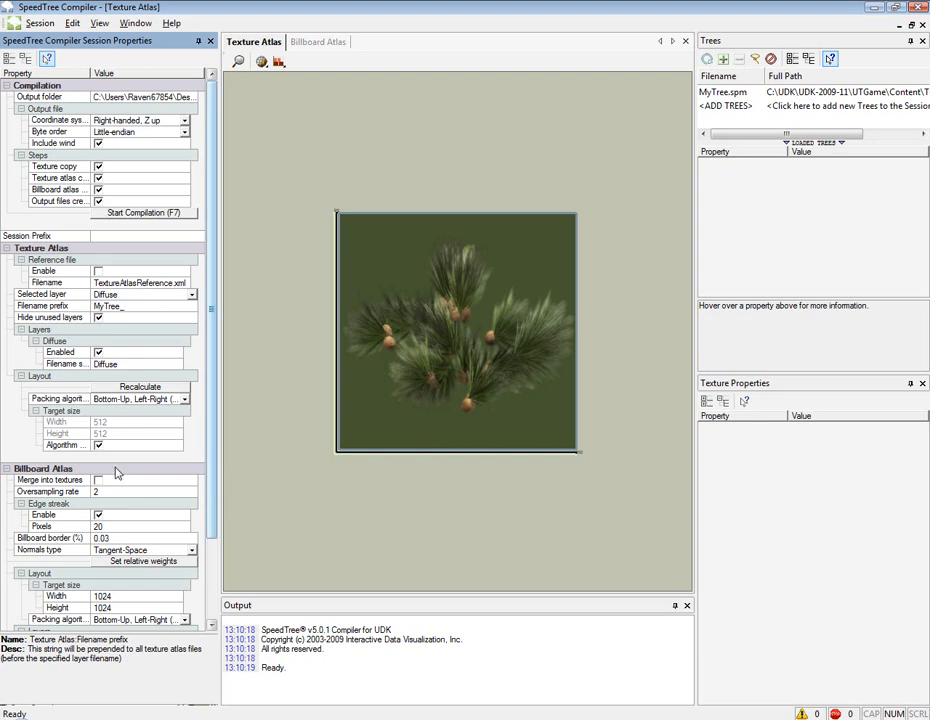
pyautogui.click(98, 480)
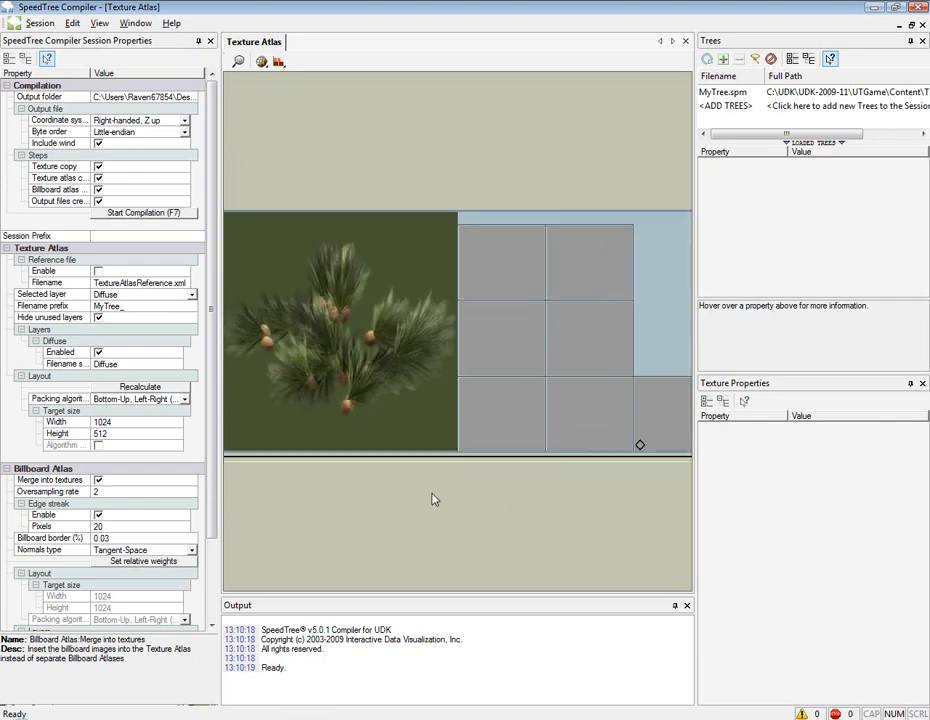
pyautogui.scroll(-3)
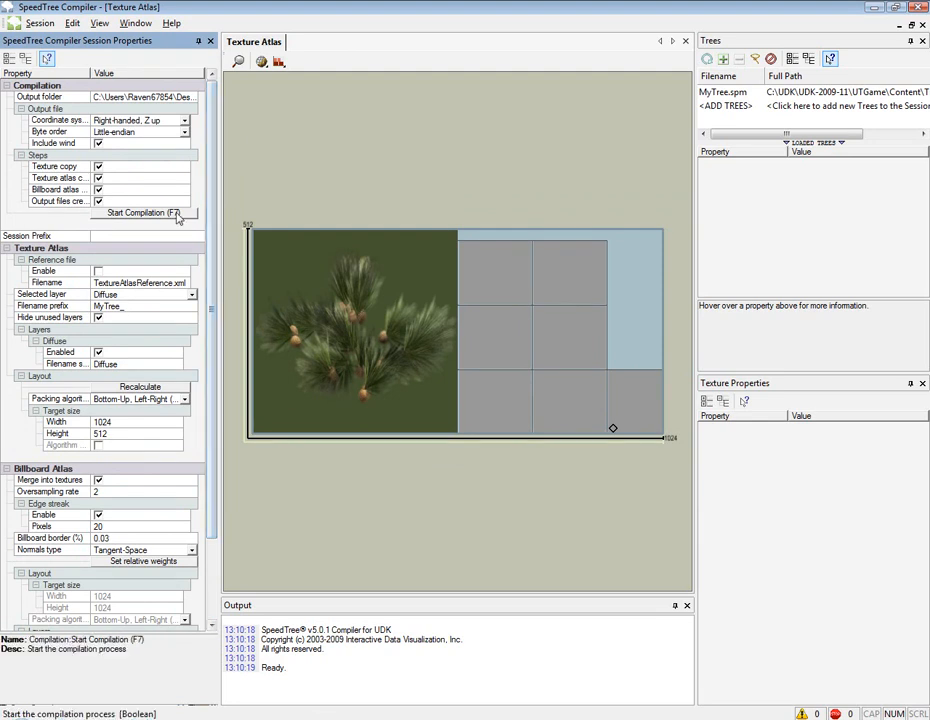
# - Run a first compilation of the MyTree session and dismiss the completion report
pyautogui.click(143, 213)
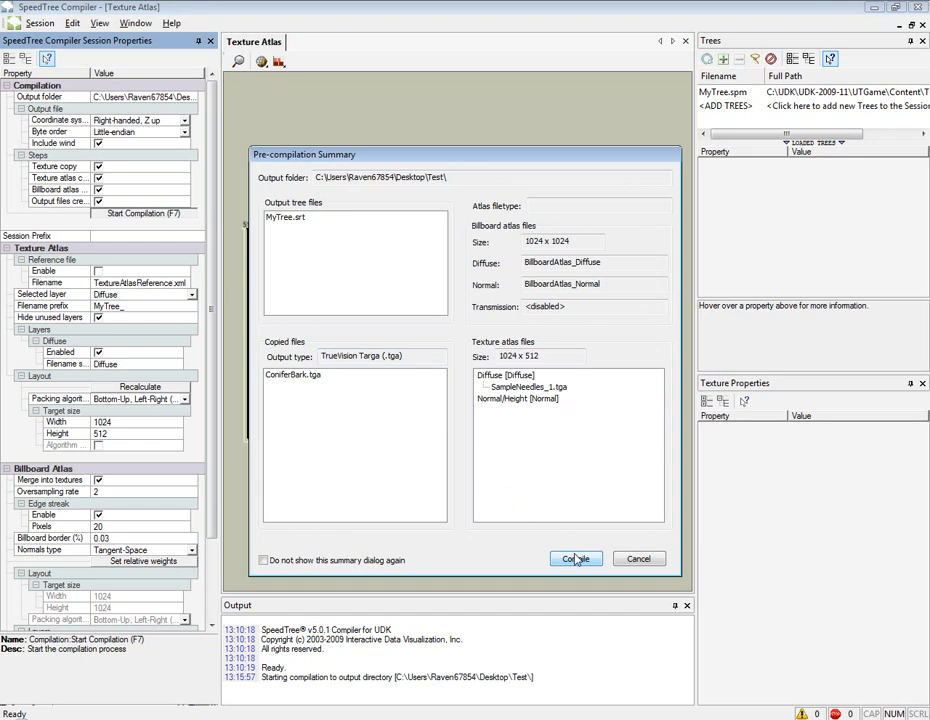
pyautogui.click(575, 558)
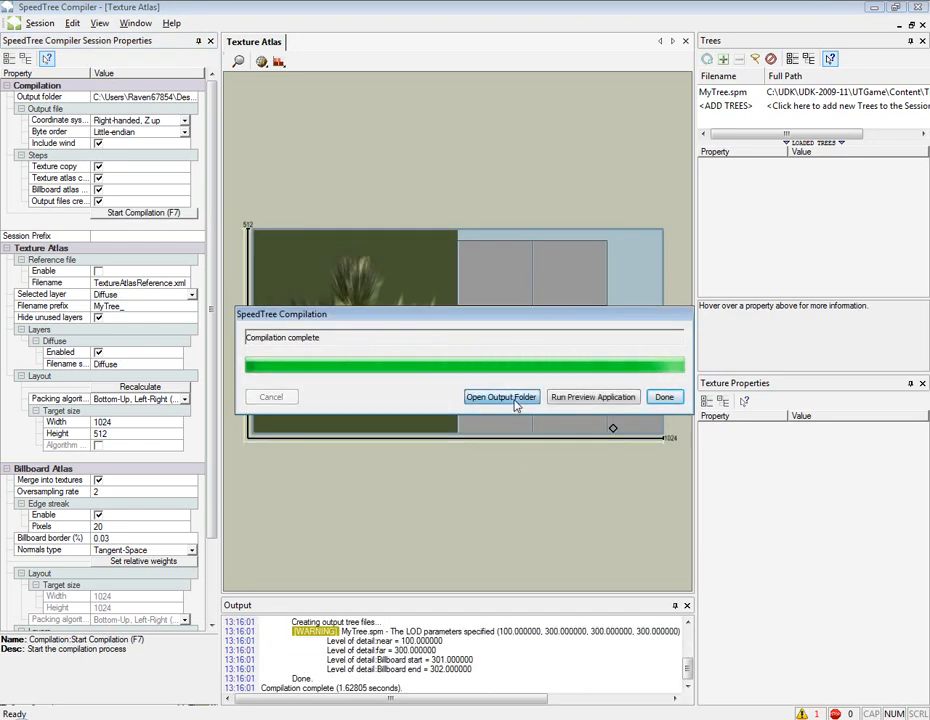
pyautogui.click(501, 397)
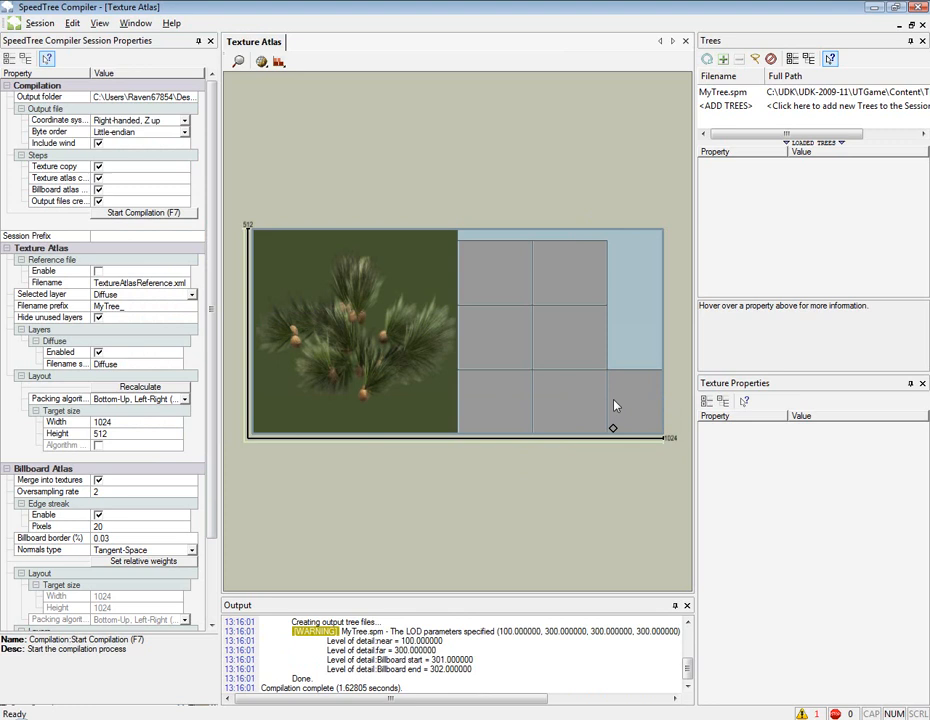
# - Recompile MyTree into the desktop Test1 folder and open the output folder
pyautogui.click(145, 97)
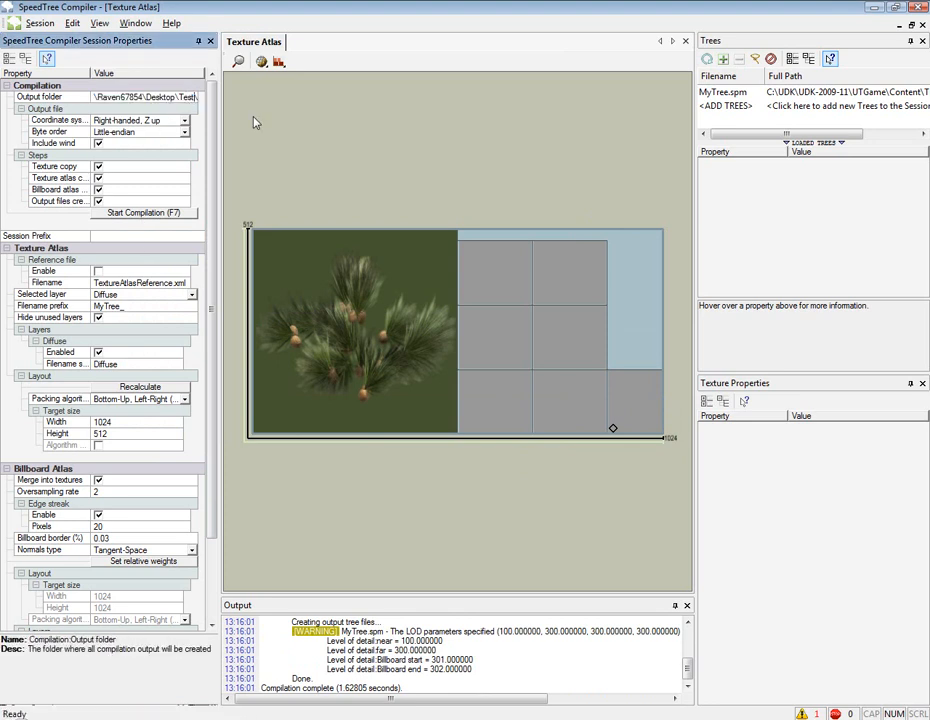
pyautogui.click(143, 213)
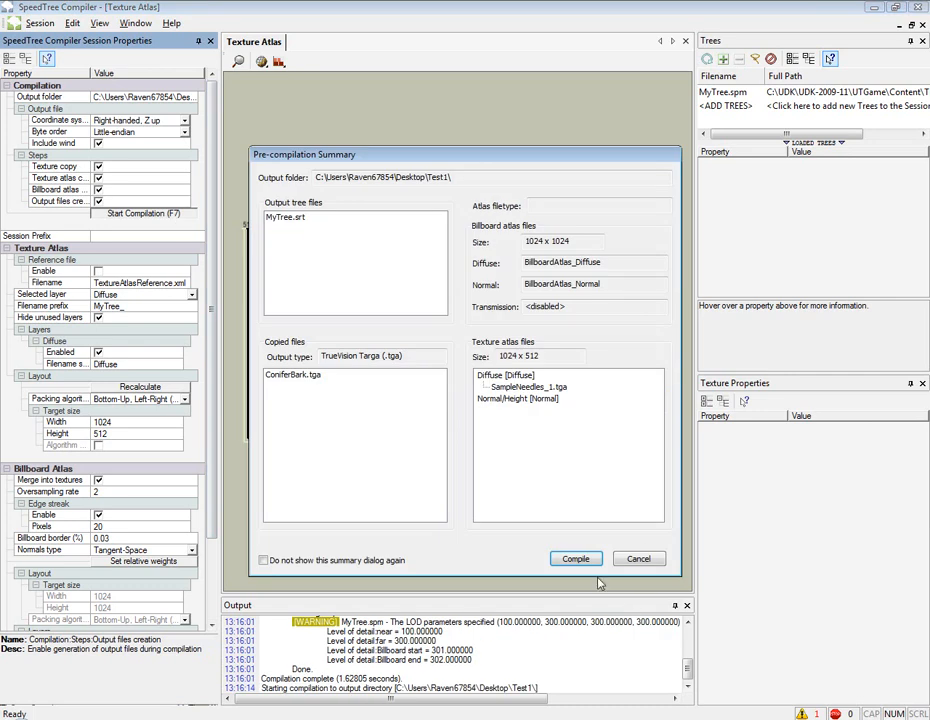
pyautogui.click(575, 559)
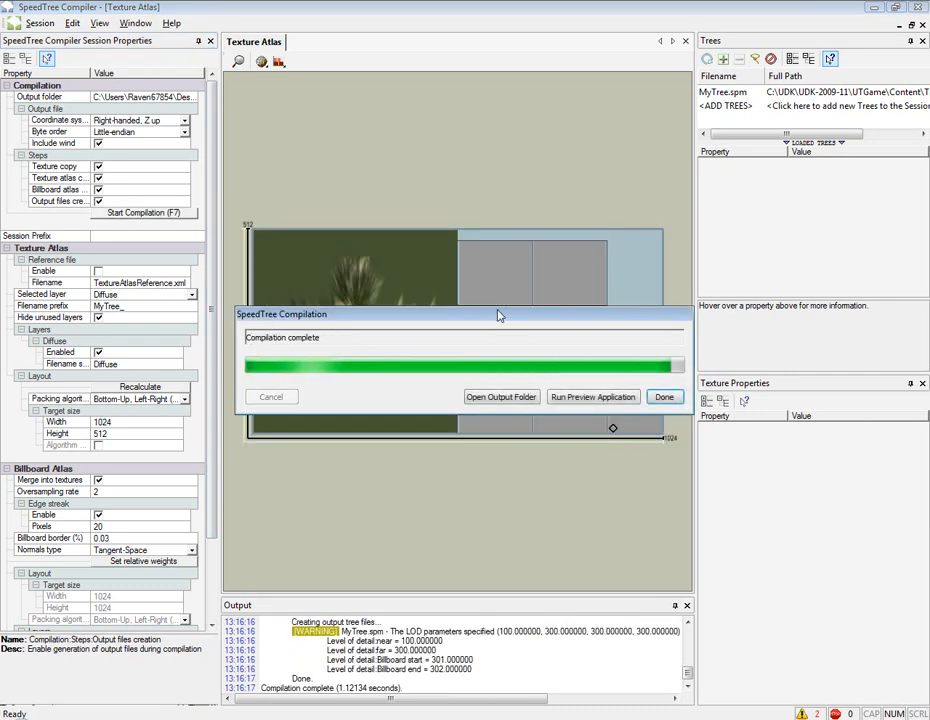
pyautogui.click(501, 397)
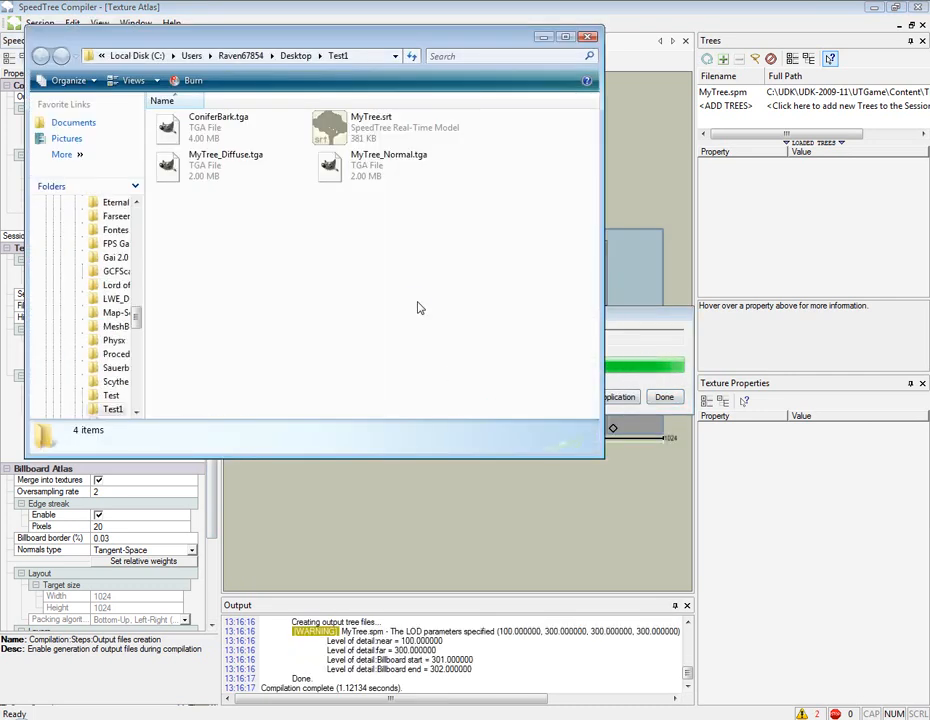